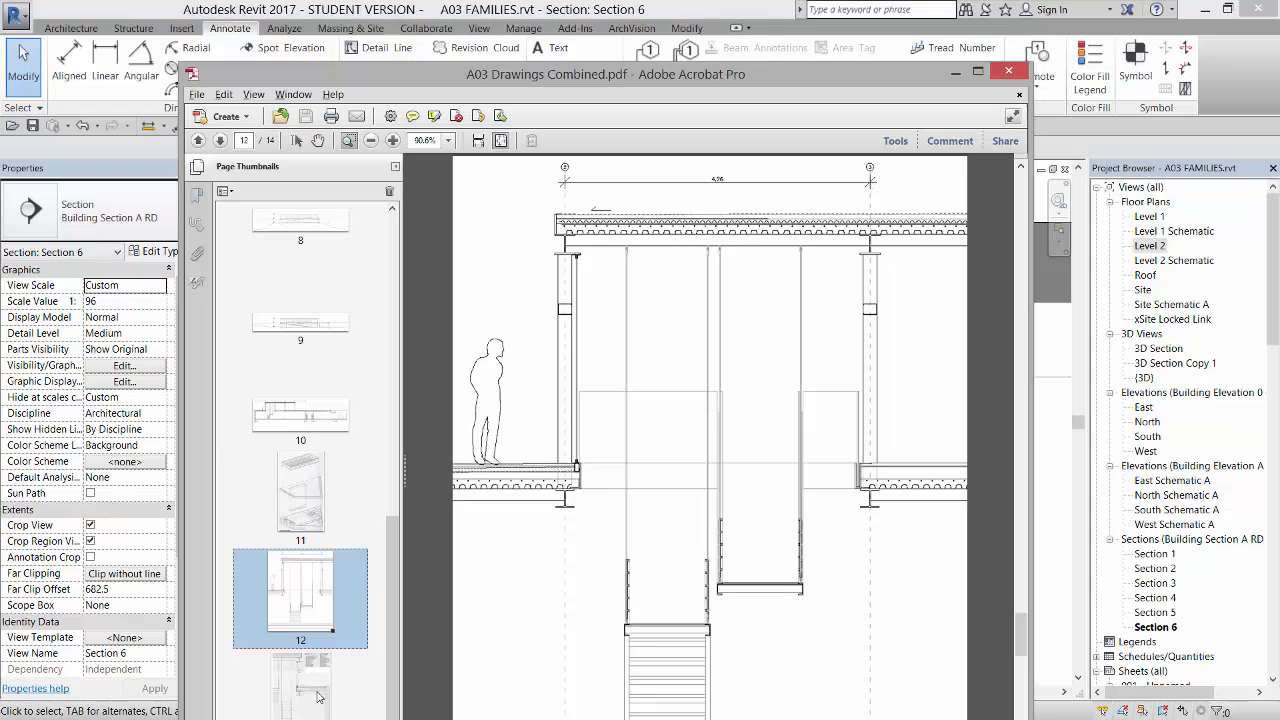
Zoom in on the anchor bolt detail in the section drawing.
{"action": "left_click", "coordinate": [320, 670]}
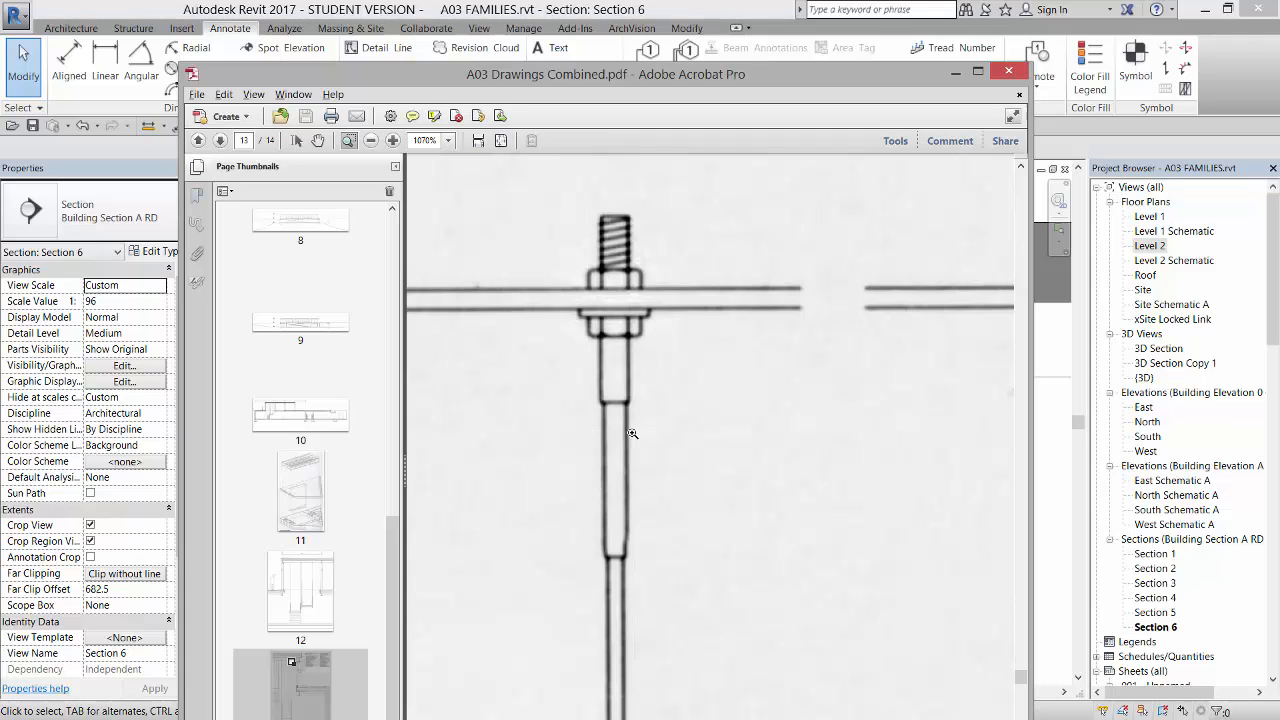
{"action": "mouse_move", "coordinate": [708, 264]}
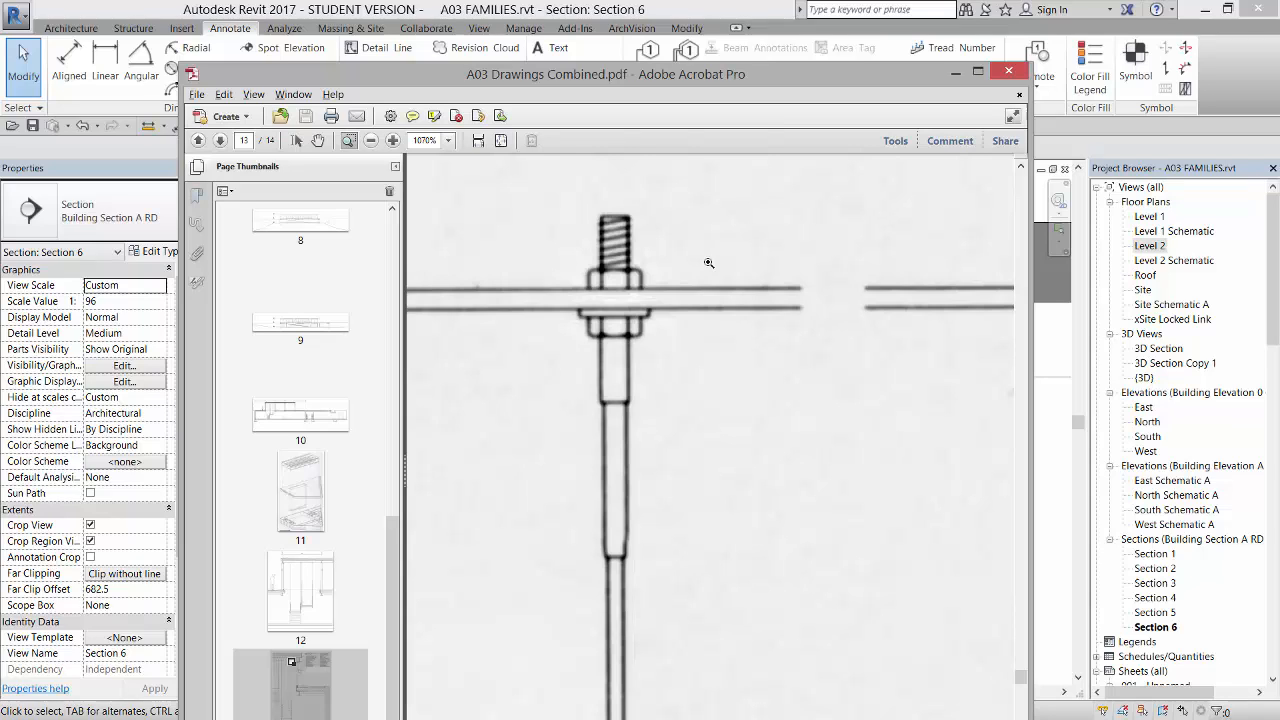
{"action": "mouse_move", "coordinate": [510, 396]}
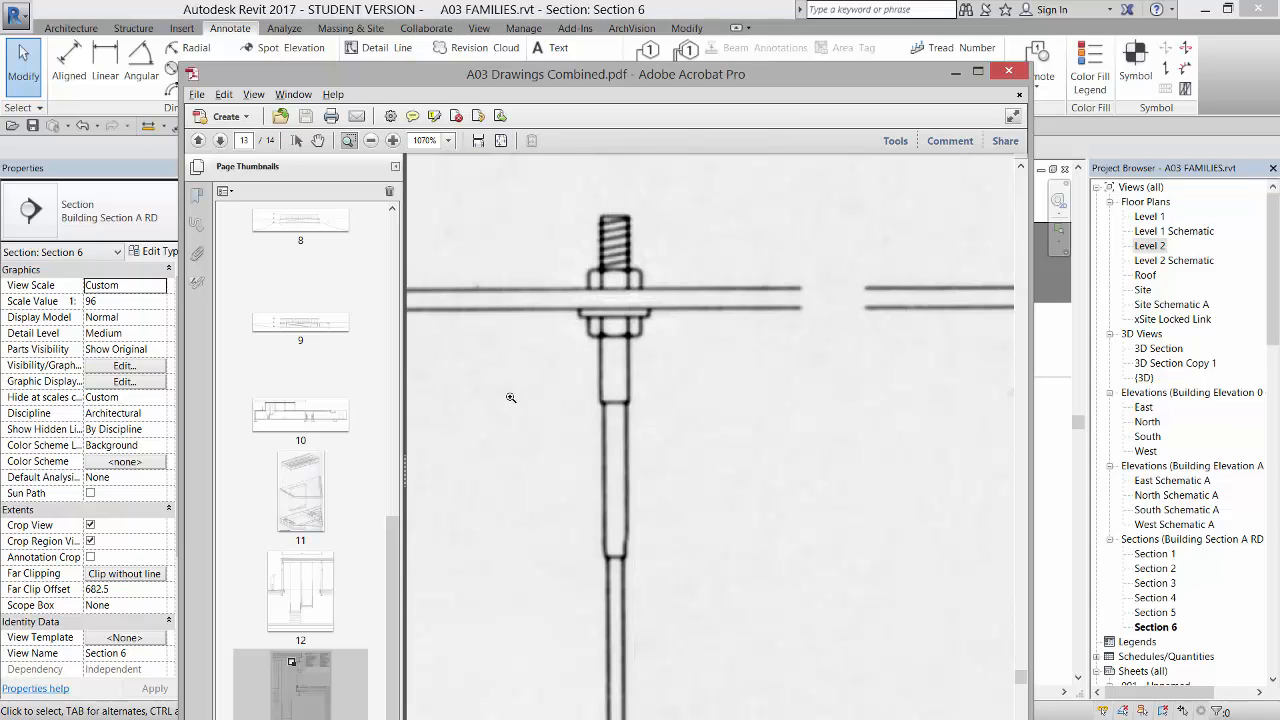
{"action": "mouse_move", "coordinate": [712, 254]}
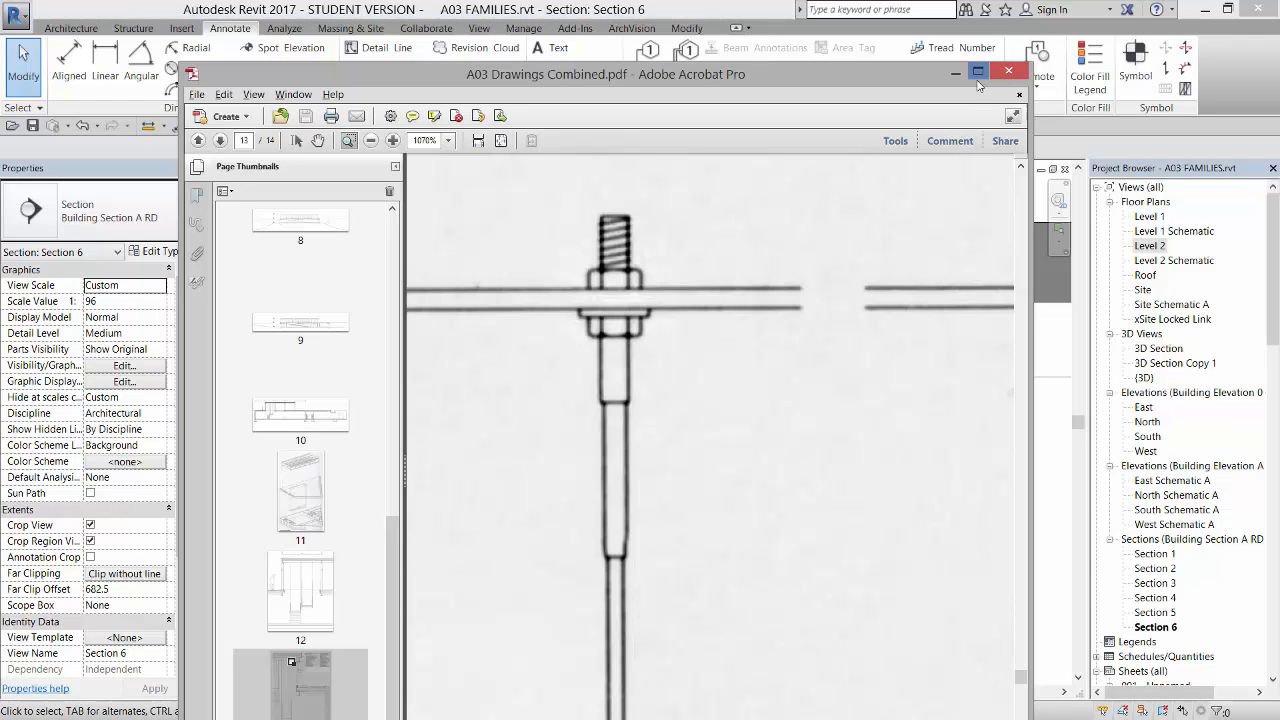
Minimize the PDF and start Open > Family from Revit's application menu.
{"action": "left_click", "coordinate": [1004, 70]}
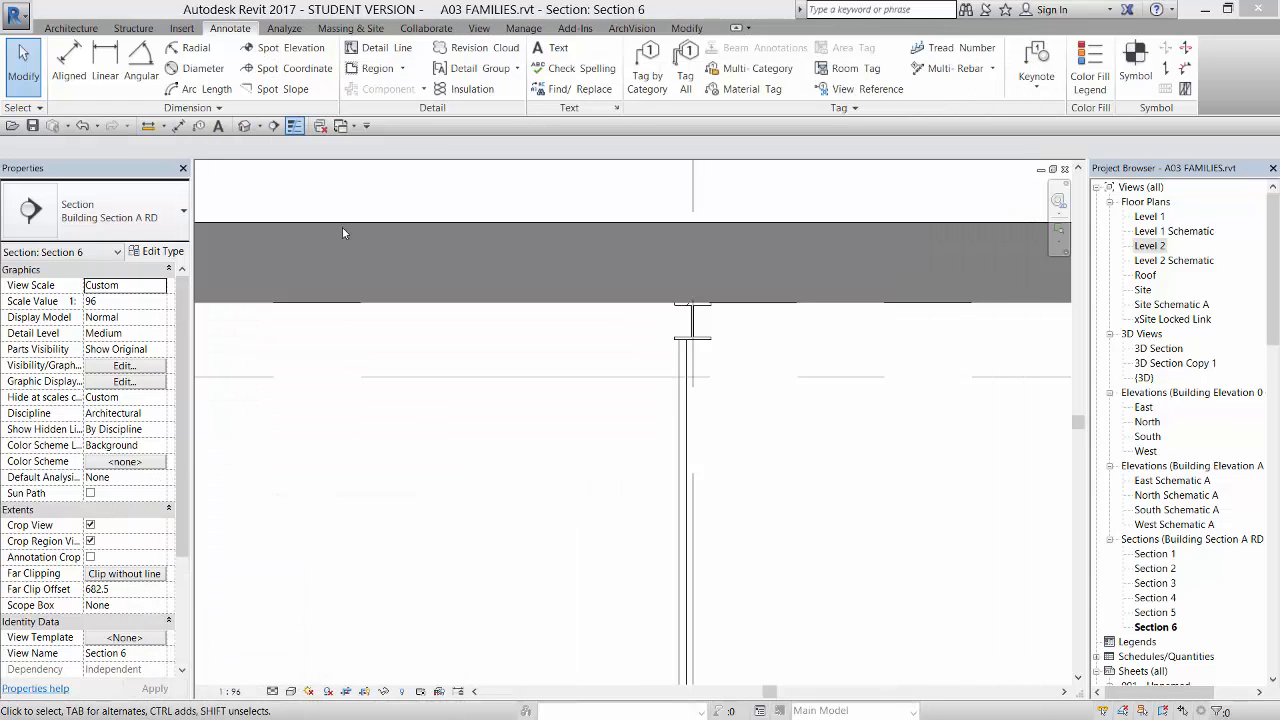
{"action": "left_click", "coordinate": [18, 12]}
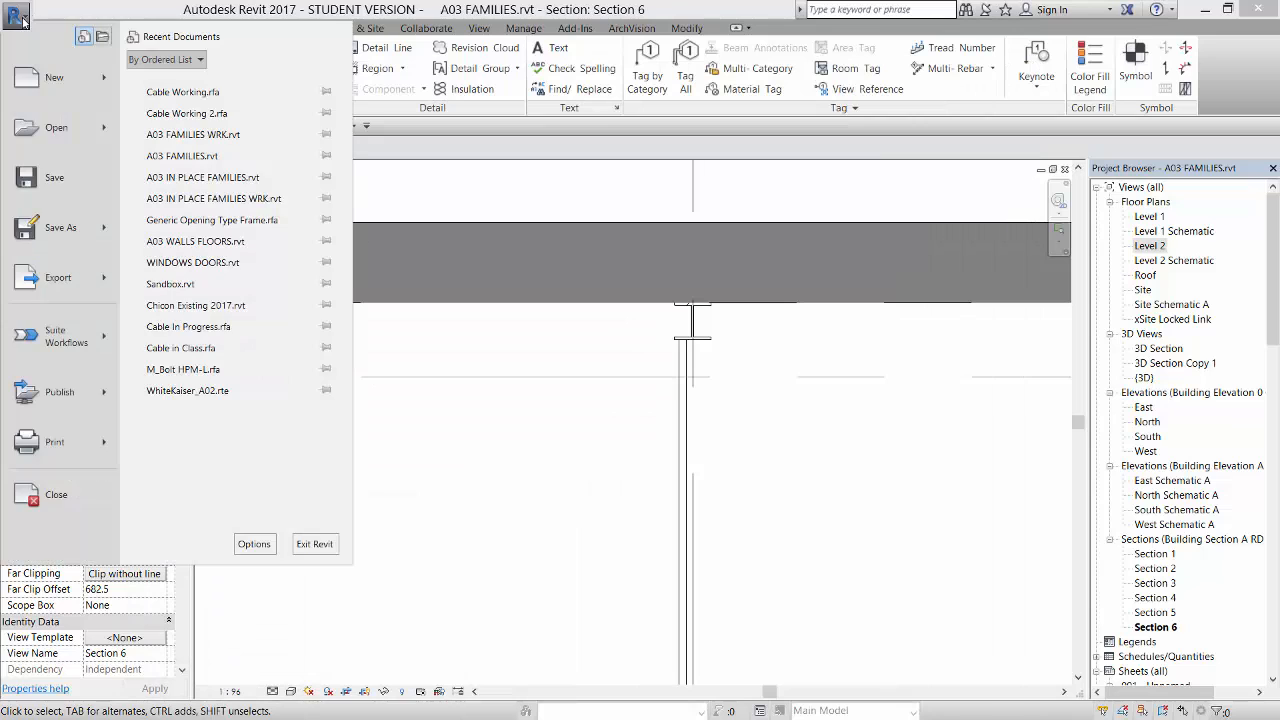
{"action": "left_click", "coordinate": [56, 128]}
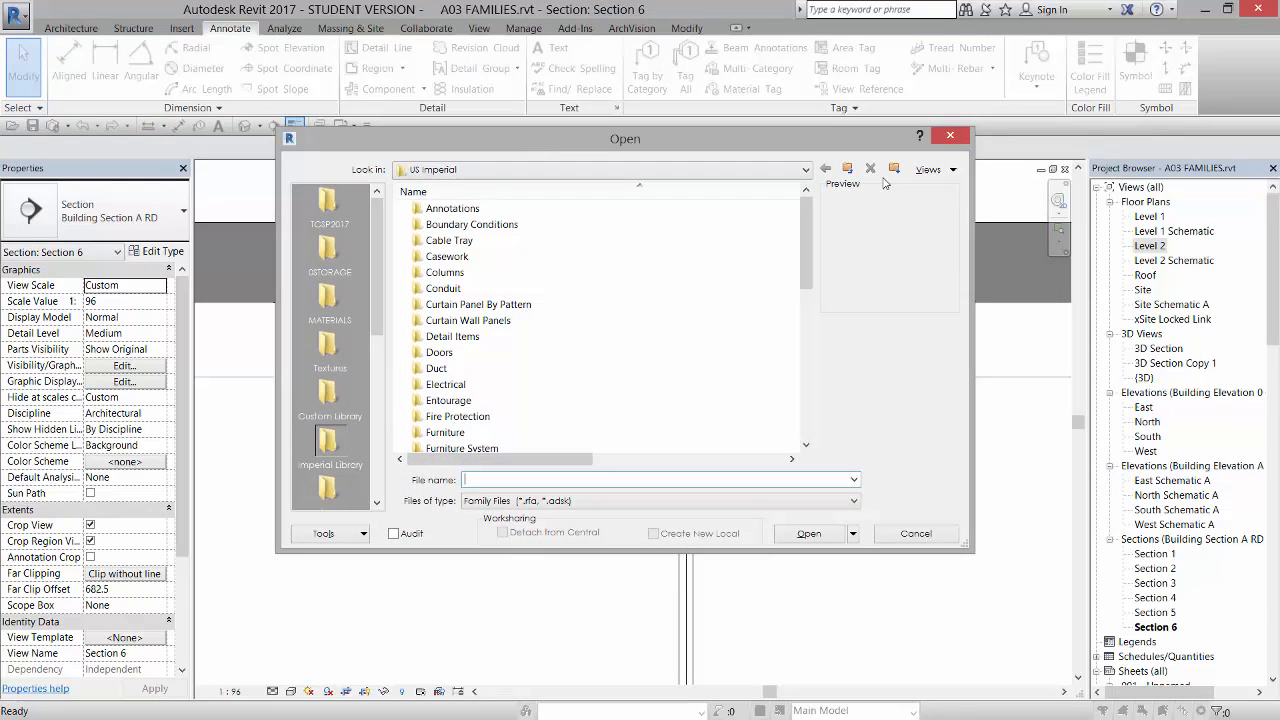
Navigate up to Libraries and browse down the US Metric folder list.
{"action": "left_click", "coordinate": [824, 168]}
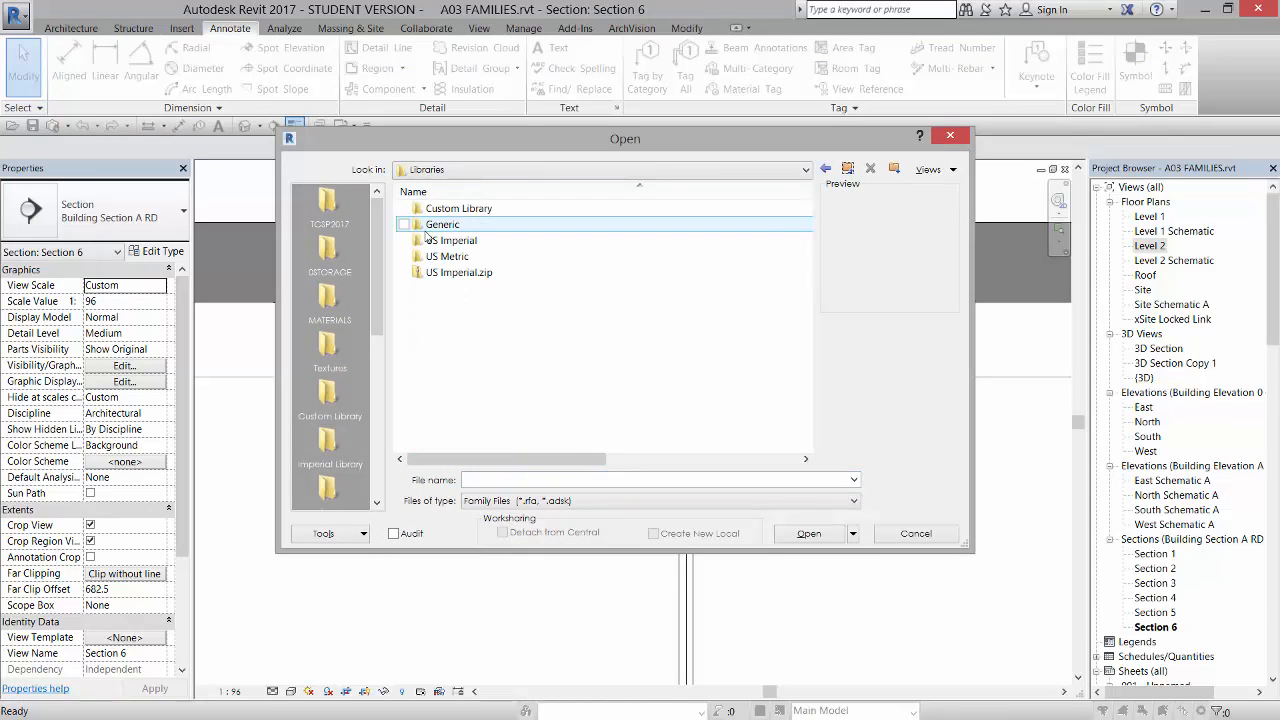
{"action": "double_click", "coordinate": [454, 256]}
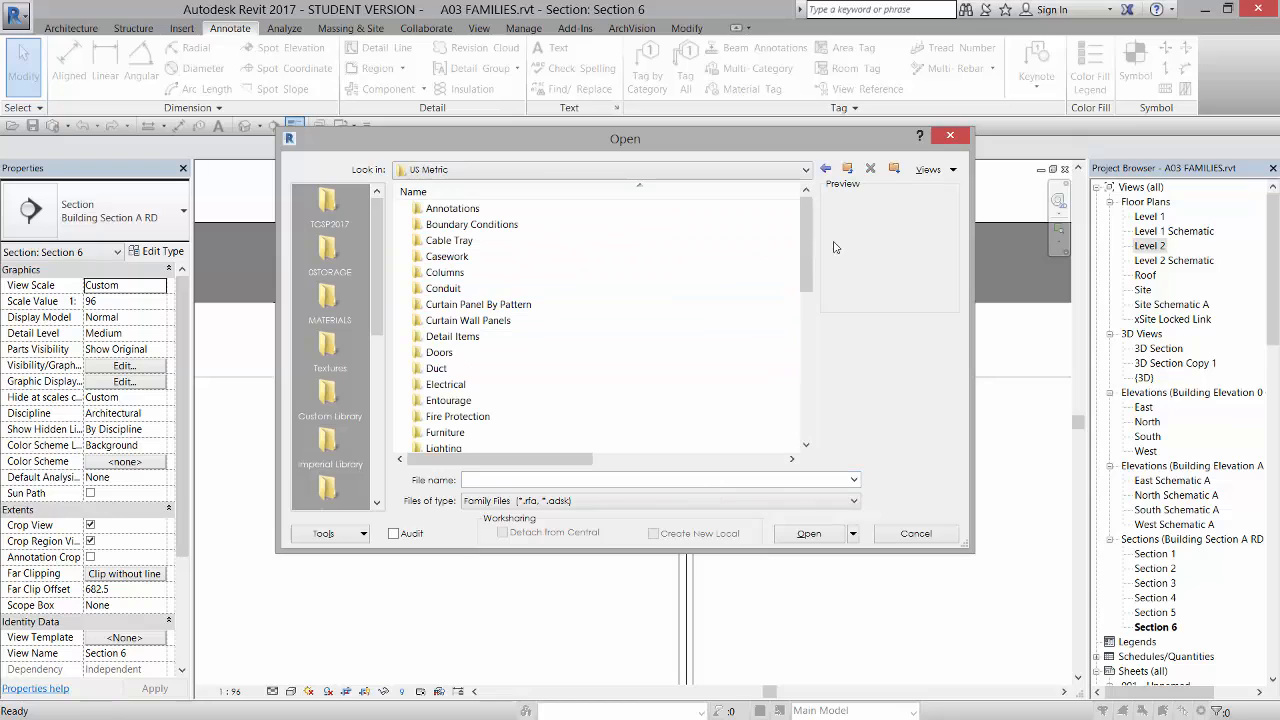
{"action": "scroll", "scroll_direction": "down", "scroll_amount": 3}
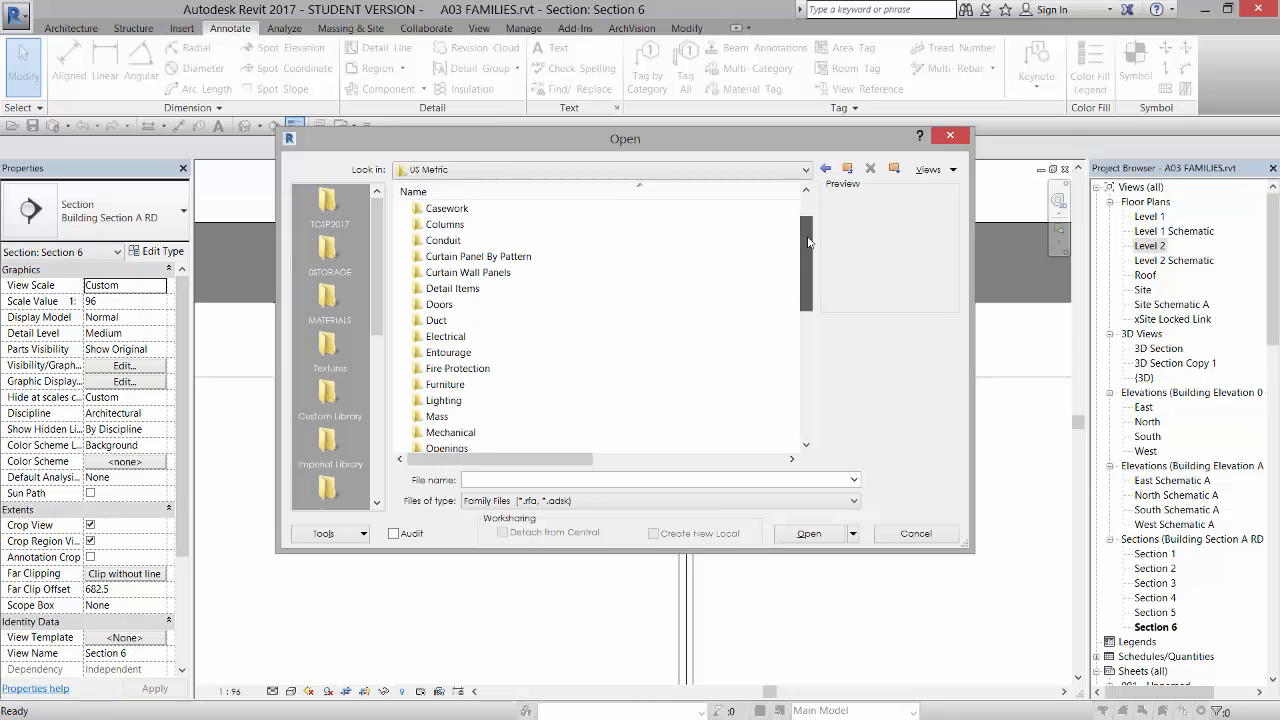
{"action": "scroll", "scroll_direction": "down", "scroll_amount": 3}
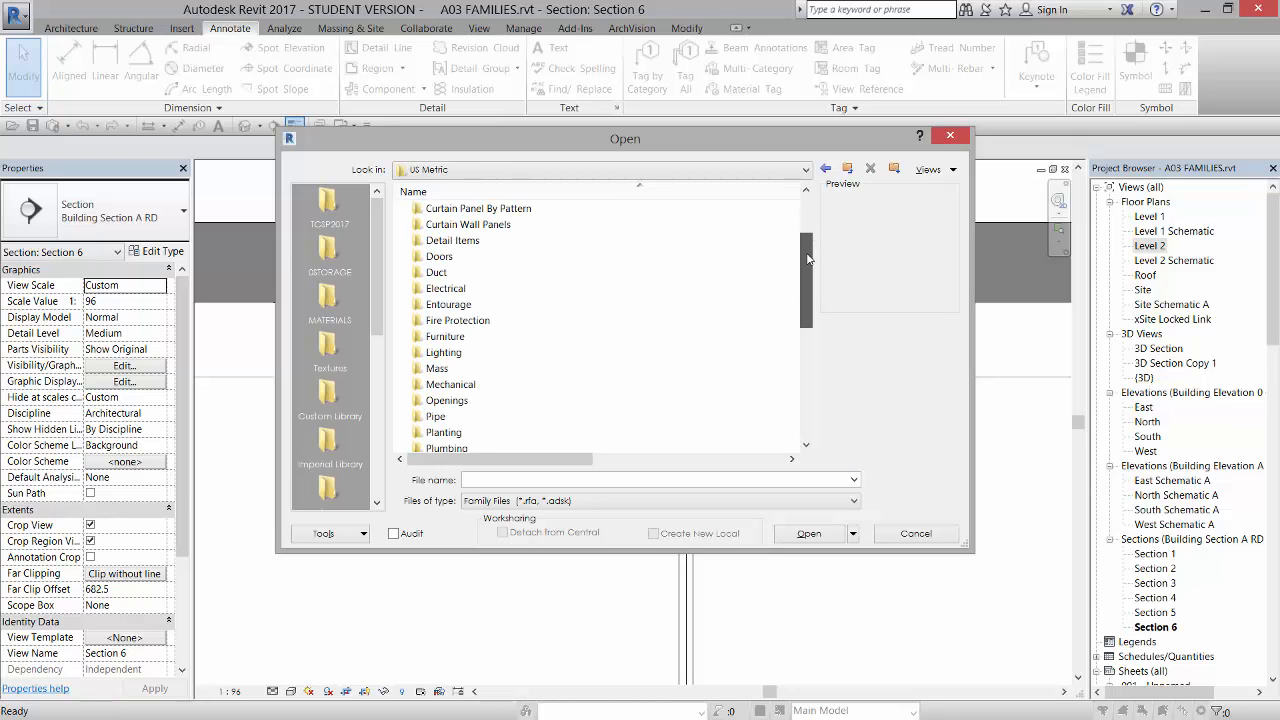
{"action": "scroll", "scroll_direction": "down", "scroll_amount": 3}
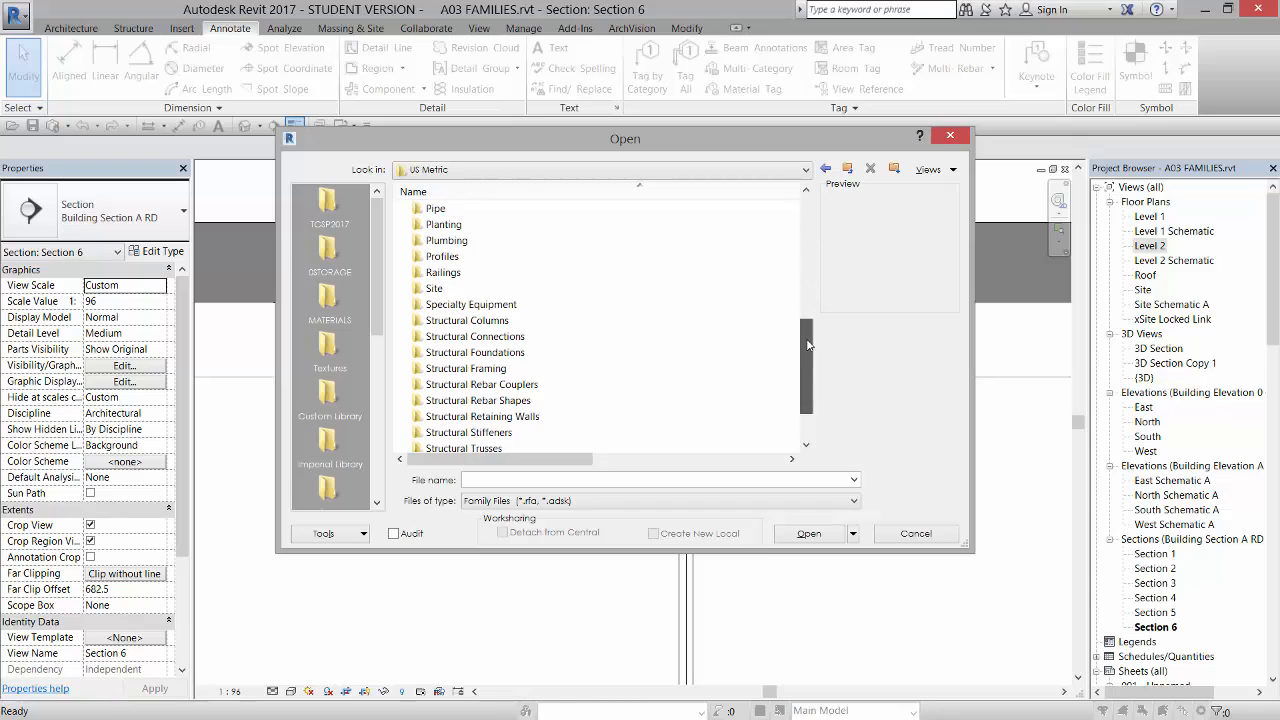
{"action": "scroll", "scroll_direction": "down", "scroll_amount": 3}
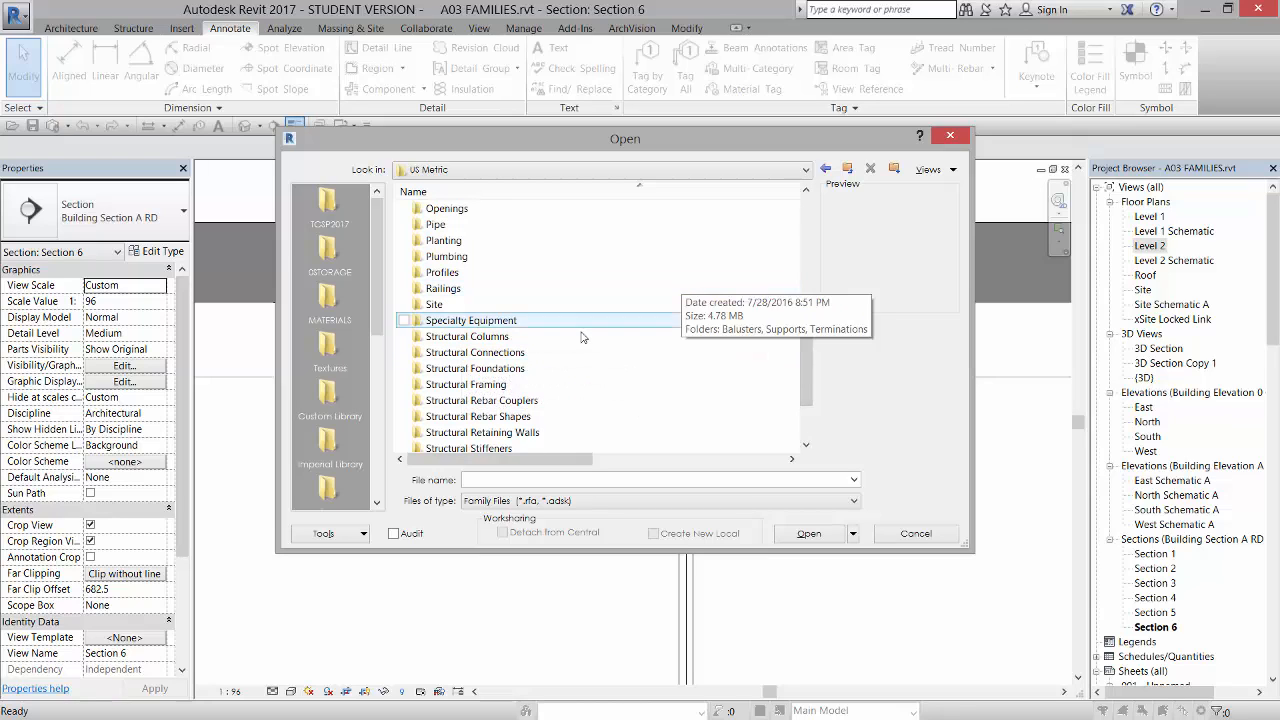
Browse Structural Connections > Steel and preview the gusset plate and column base plate families.
{"action": "left_click", "coordinate": [474, 352]}
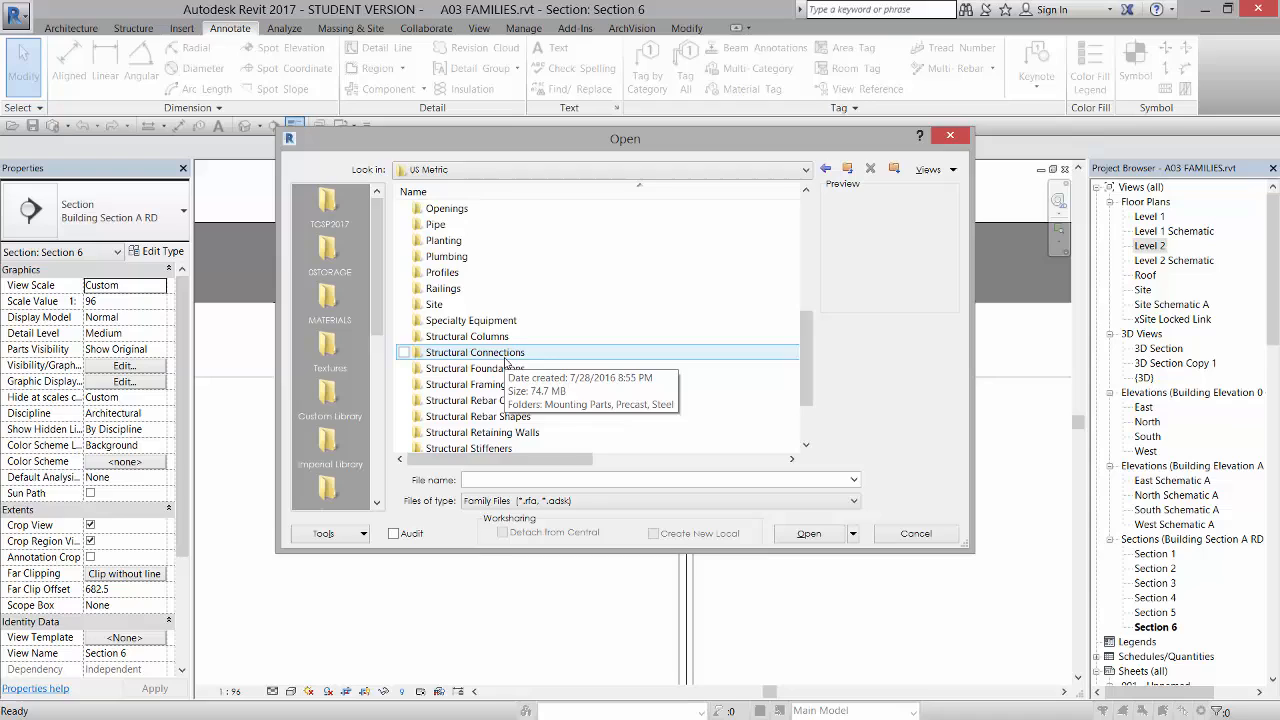
{"action": "double_click", "coordinate": [474, 352]}
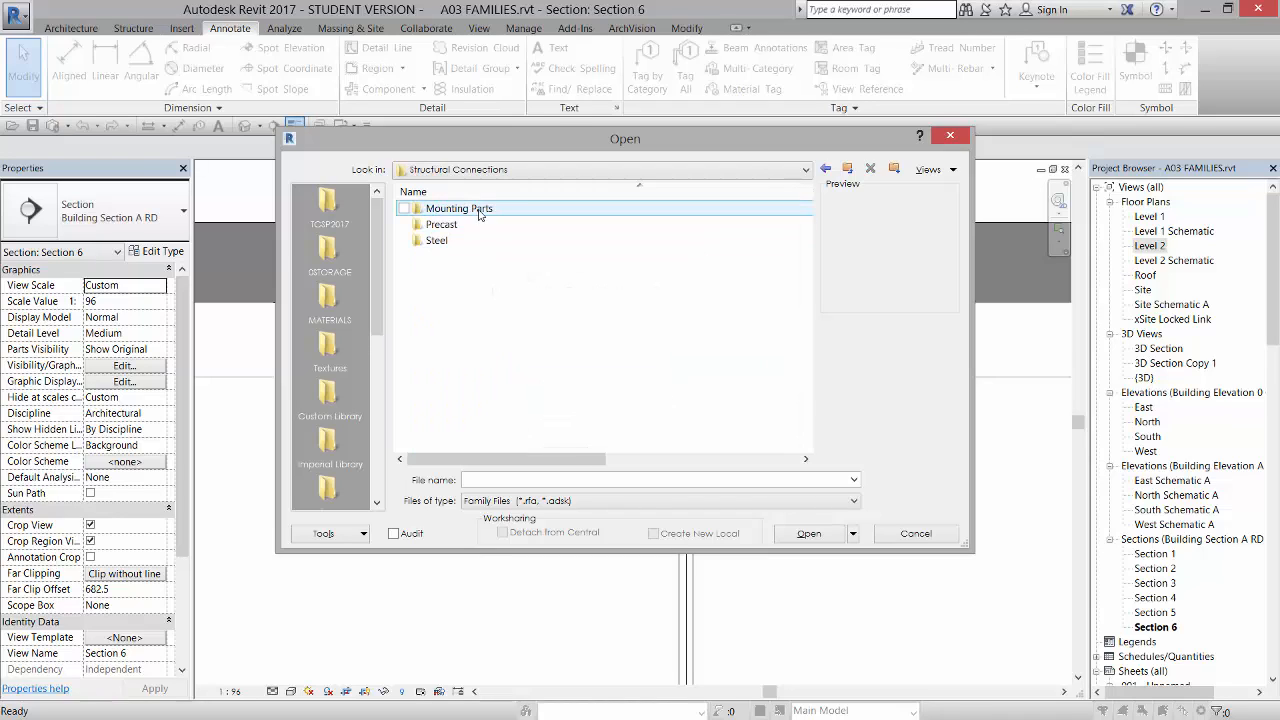
{"action": "left_click", "coordinate": [438, 240]}
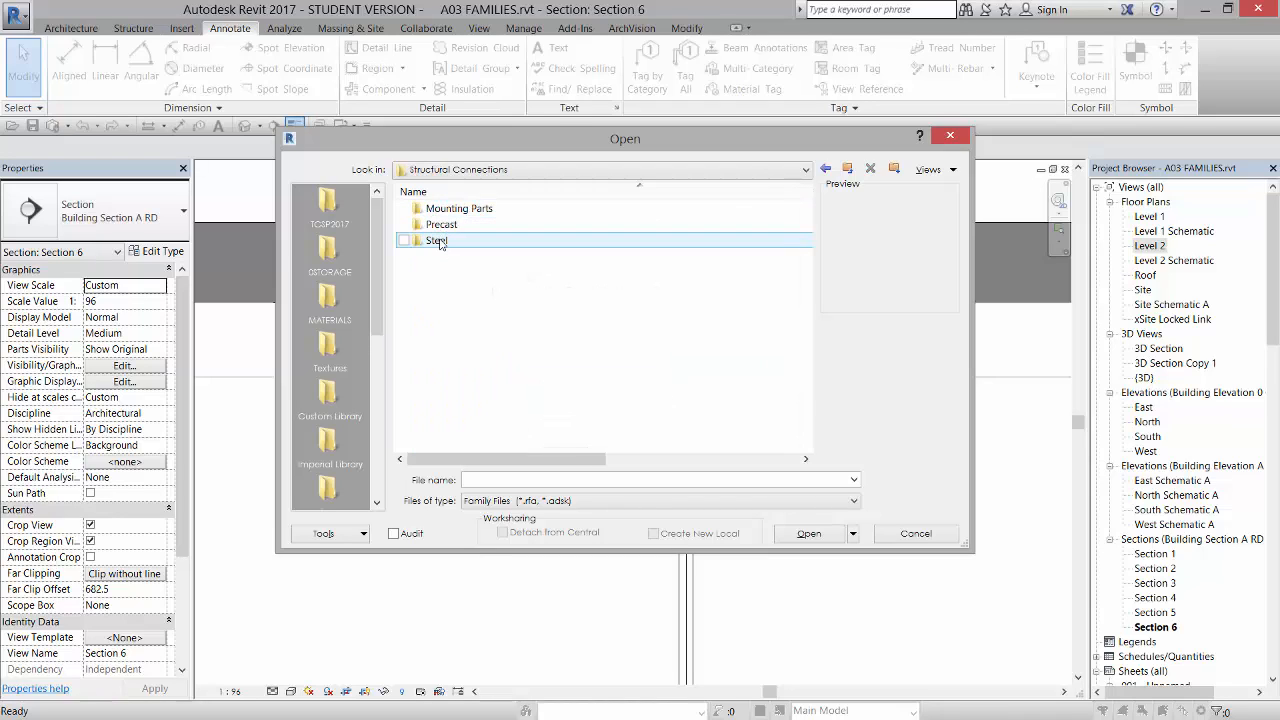
{"action": "double_click", "coordinate": [438, 240]}
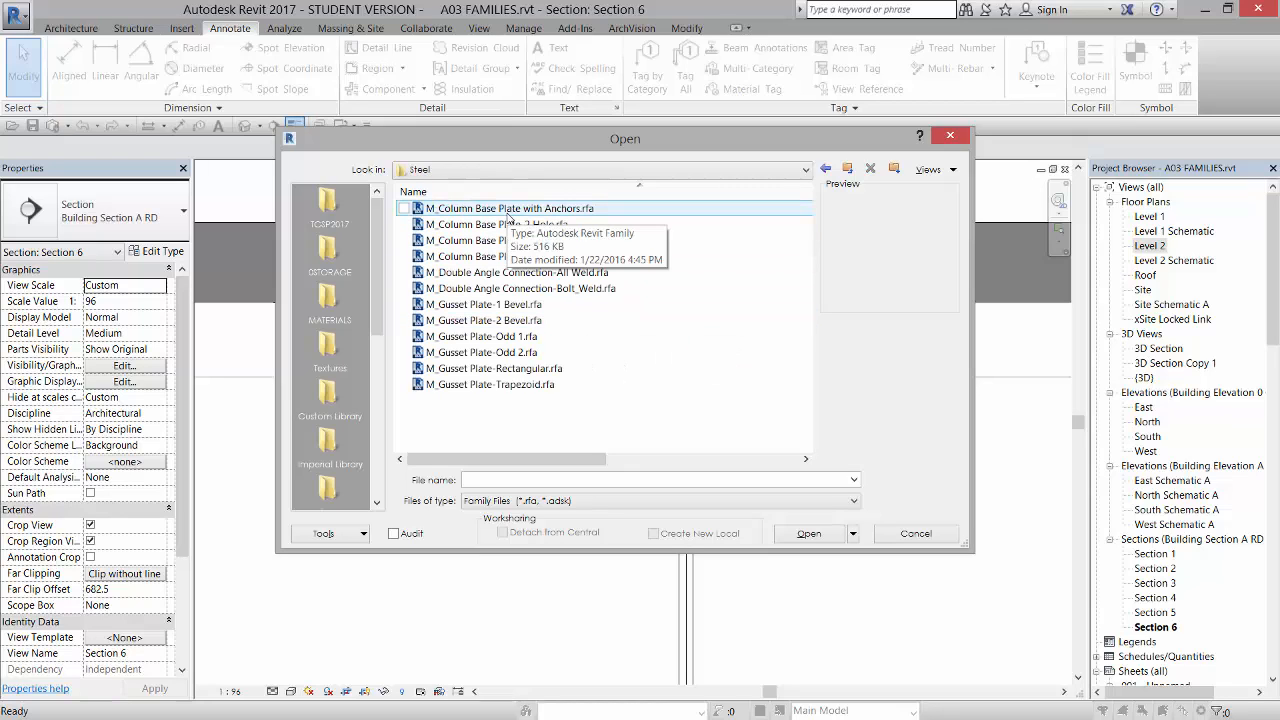
{"action": "left_click", "coordinate": [484, 320]}
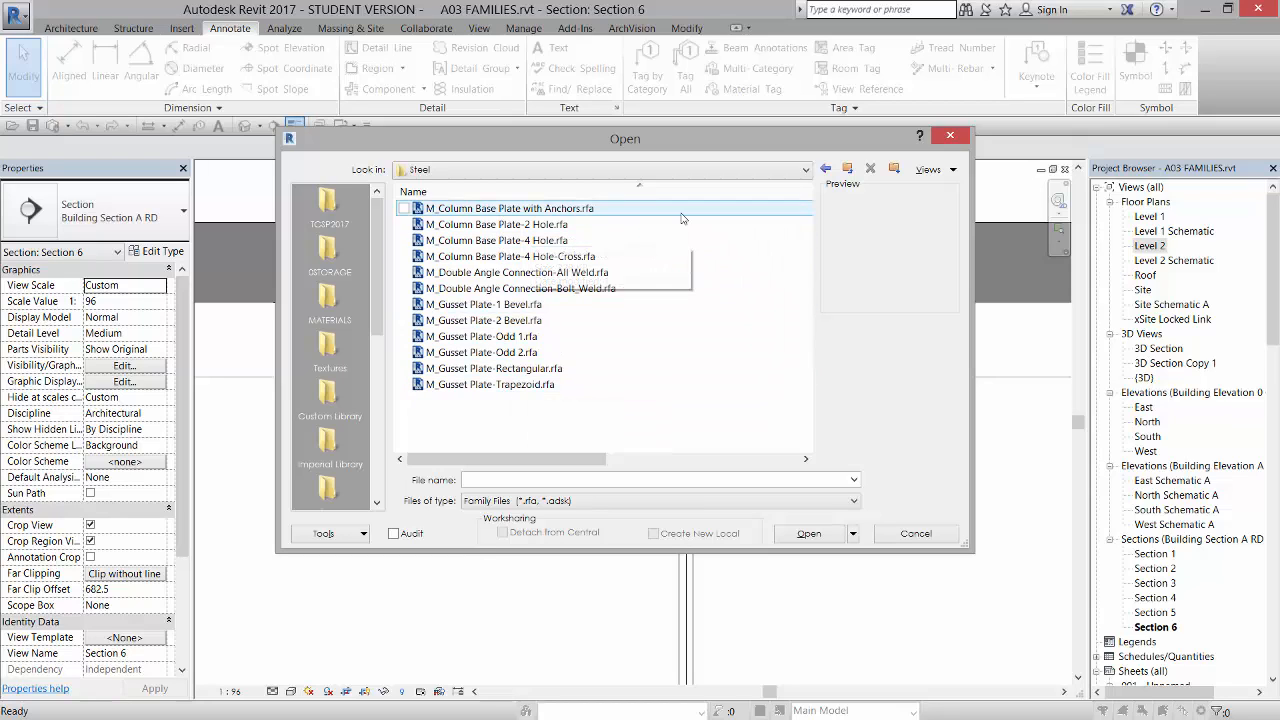
{"action": "left_click", "coordinate": [484, 304]}
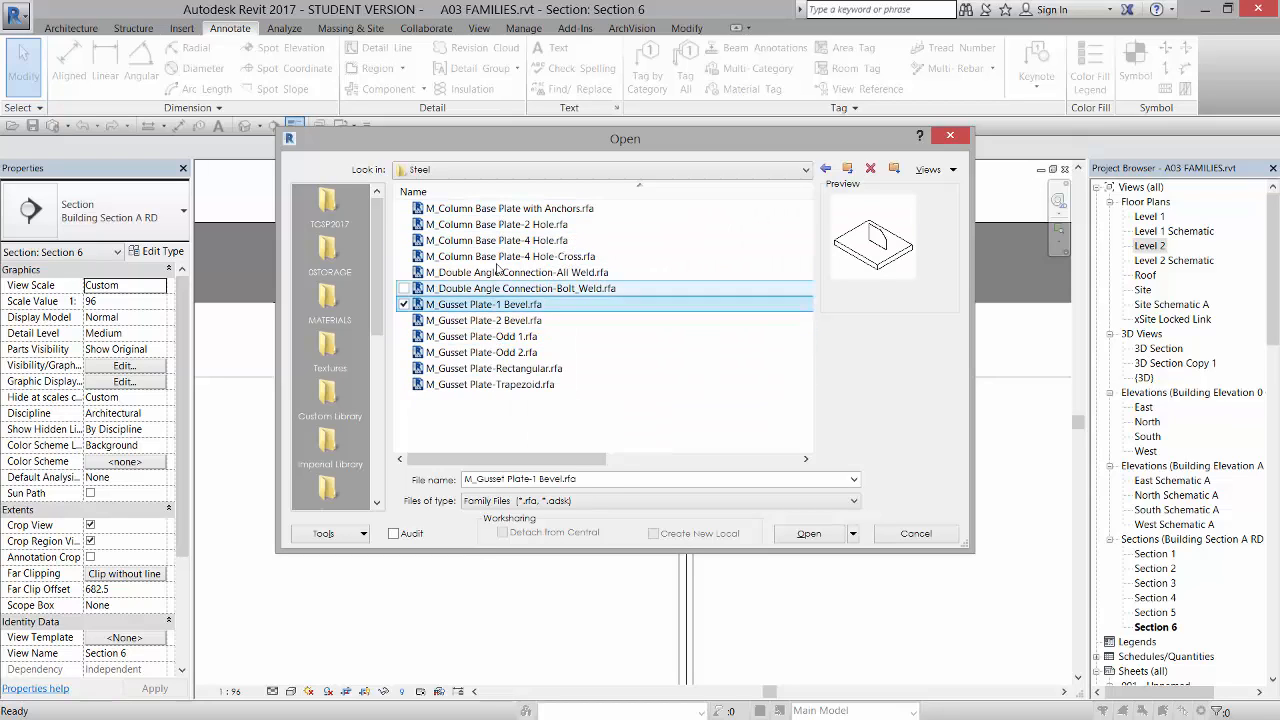
{"action": "left_click", "coordinate": [500, 256]}
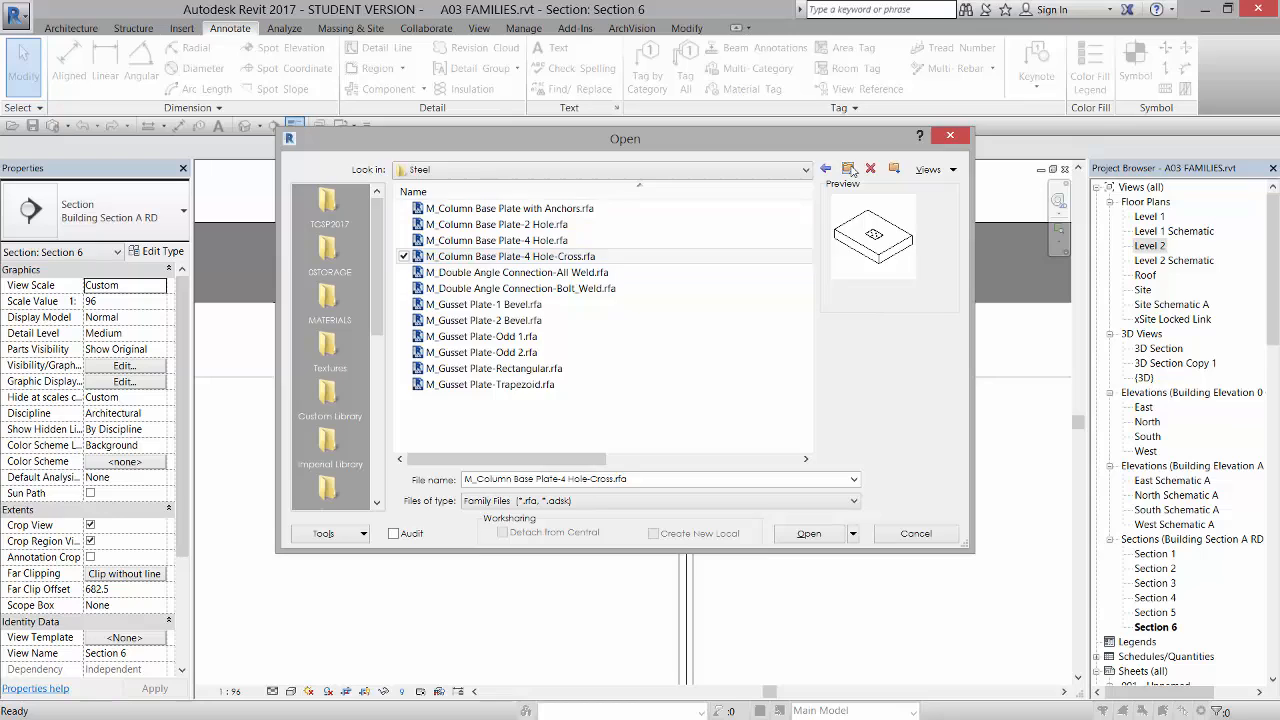
Go to the Anchor Bolts folder and preview the M_Bolt HPM-B, HPM-L and HPM-P families.
{"action": "left_click", "coordinate": [824, 168]}
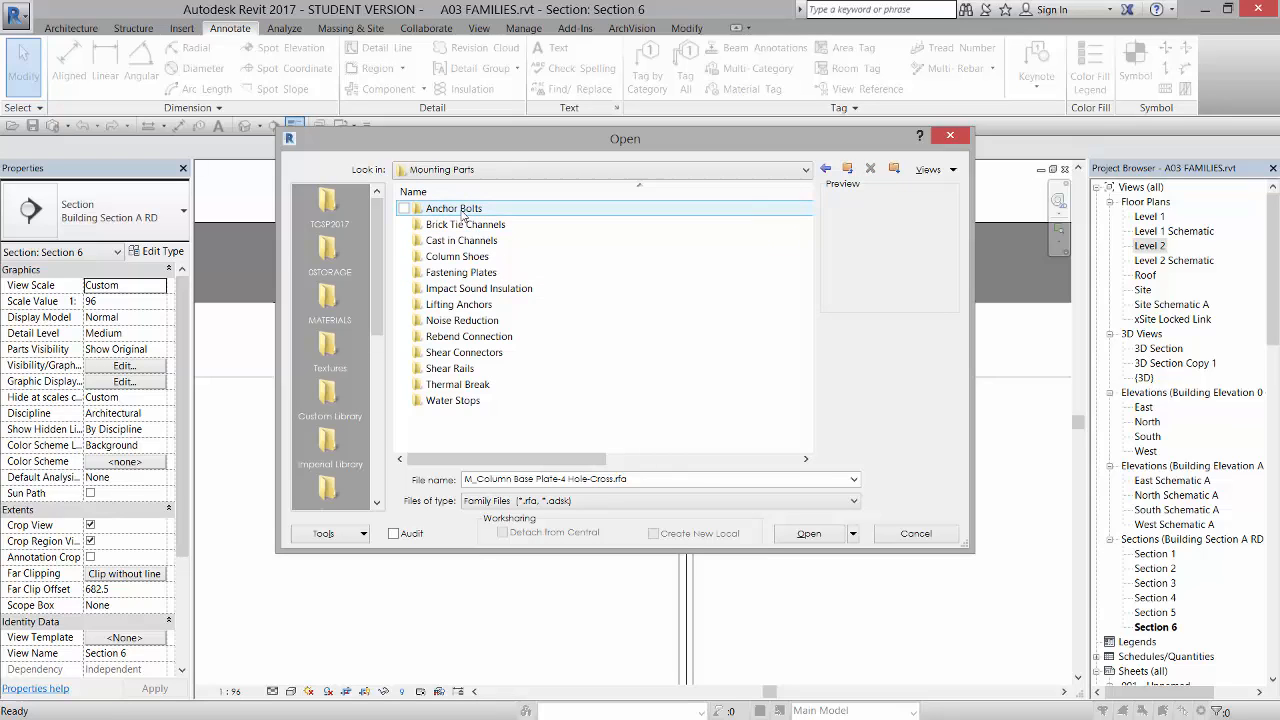
{"action": "mouse_move", "coordinate": [452, 218]}
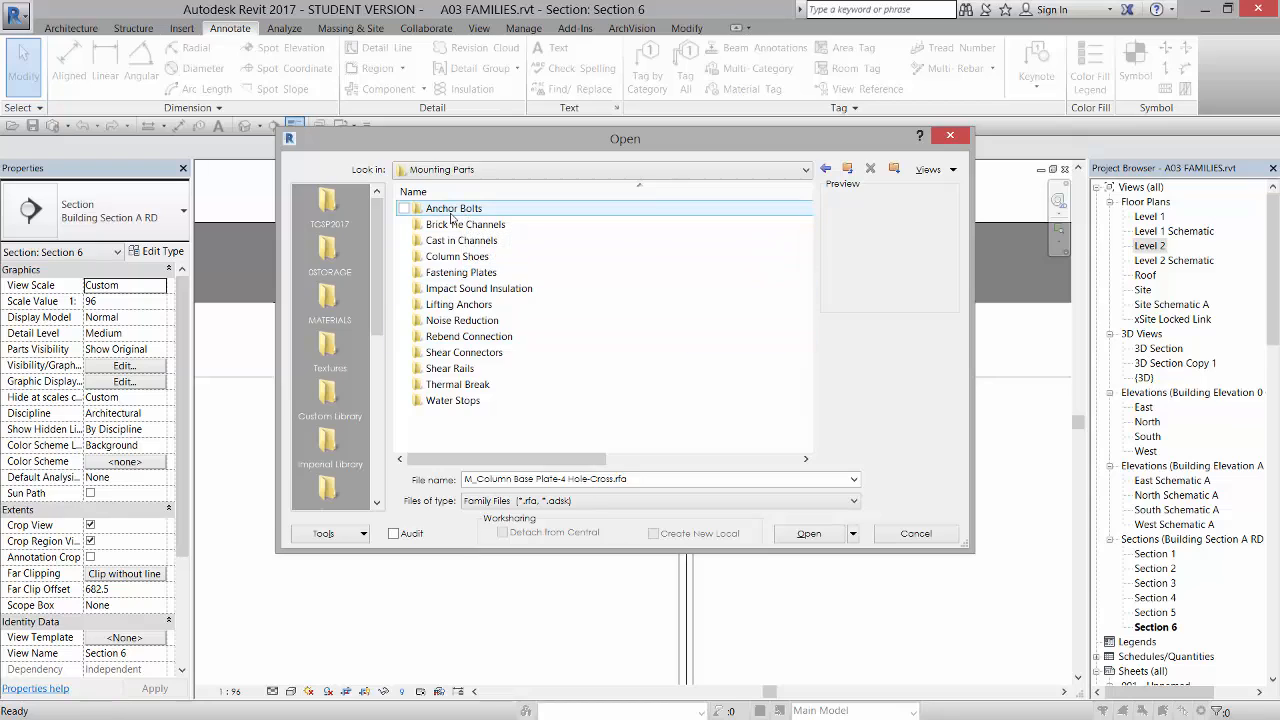
{"action": "double_click", "coordinate": [448, 208]}
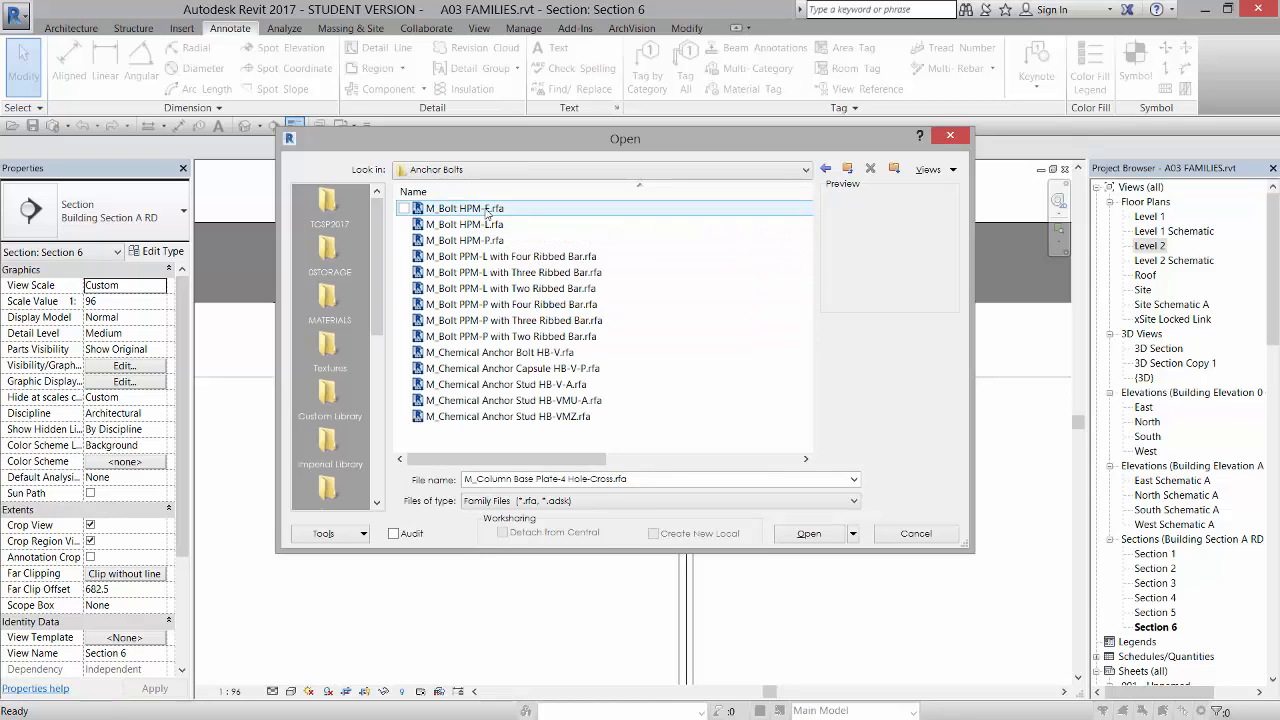
{"action": "left_click", "coordinate": [490, 208]}
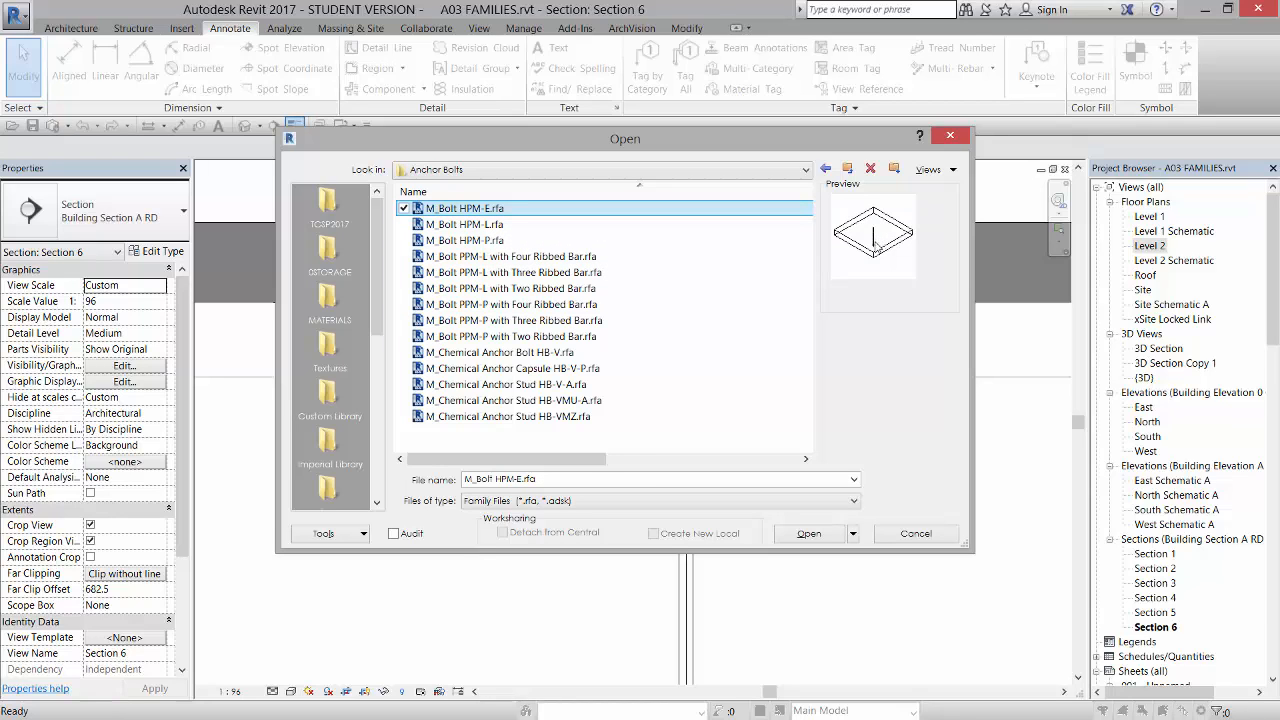
{"action": "left_click", "coordinate": [466, 224]}
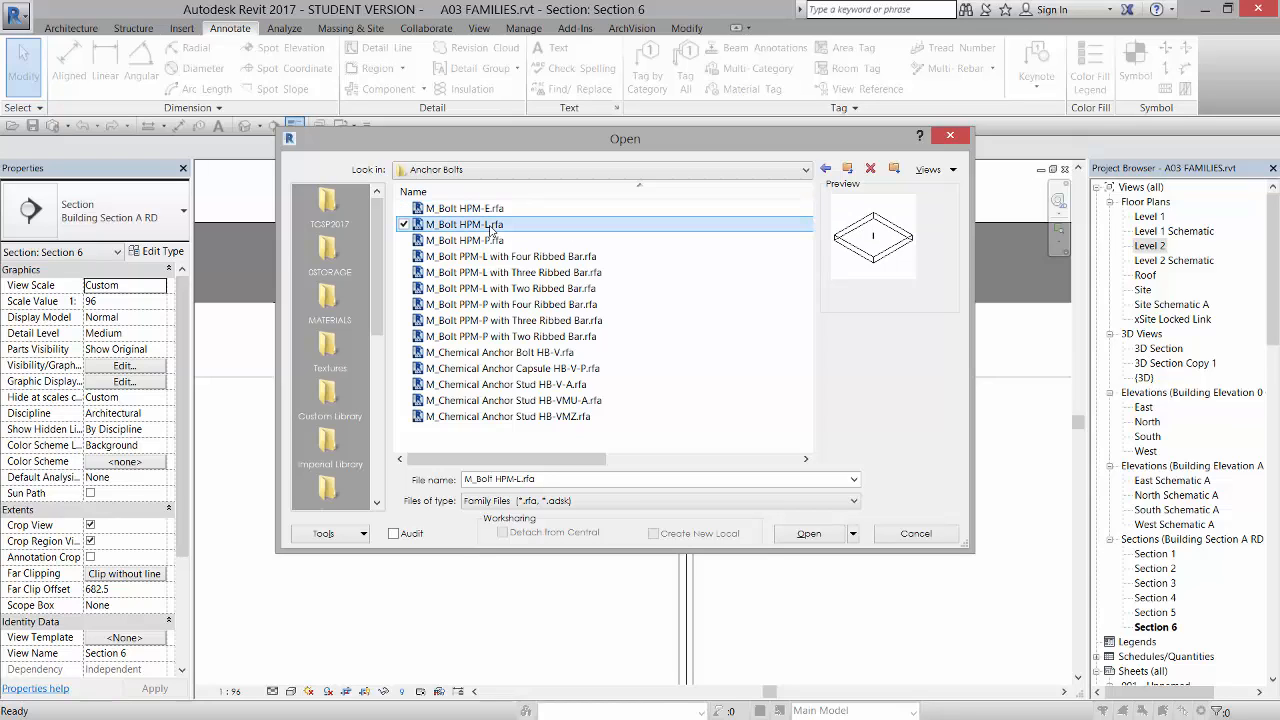
{"action": "left_click", "coordinate": [460, 240]}
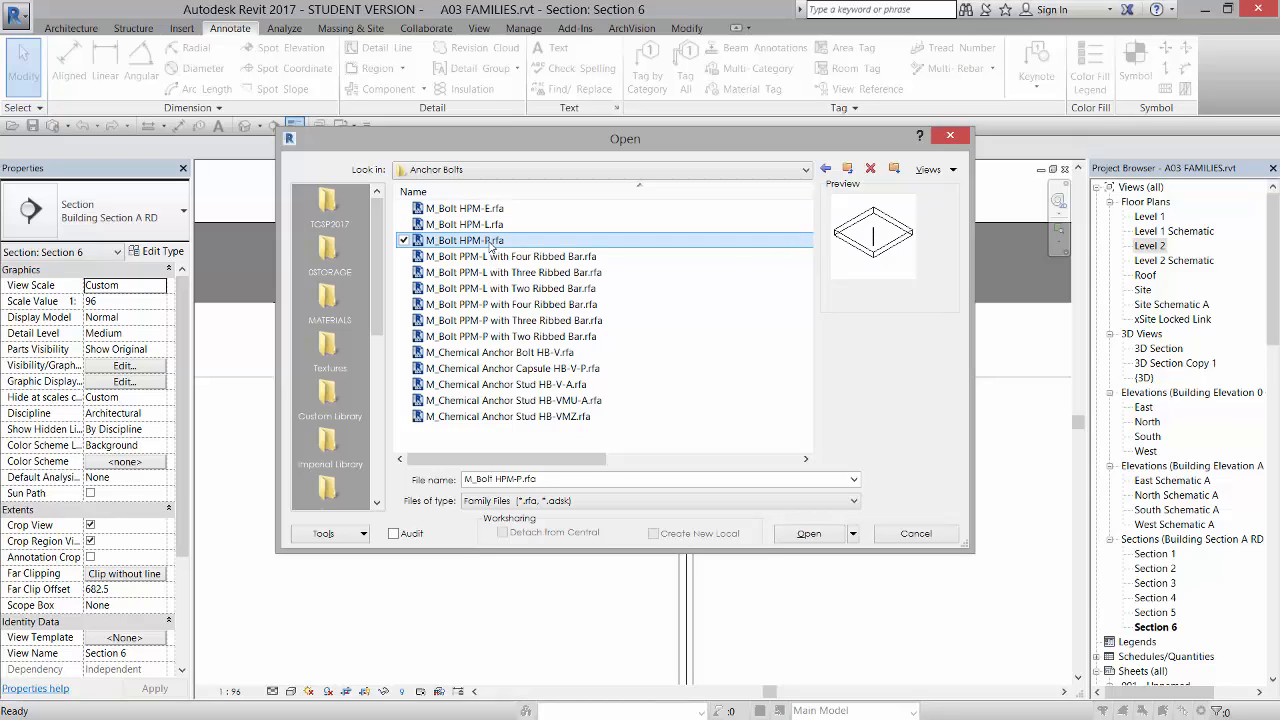
{"action": "mouse_move", "coordinate": [504, 256]}
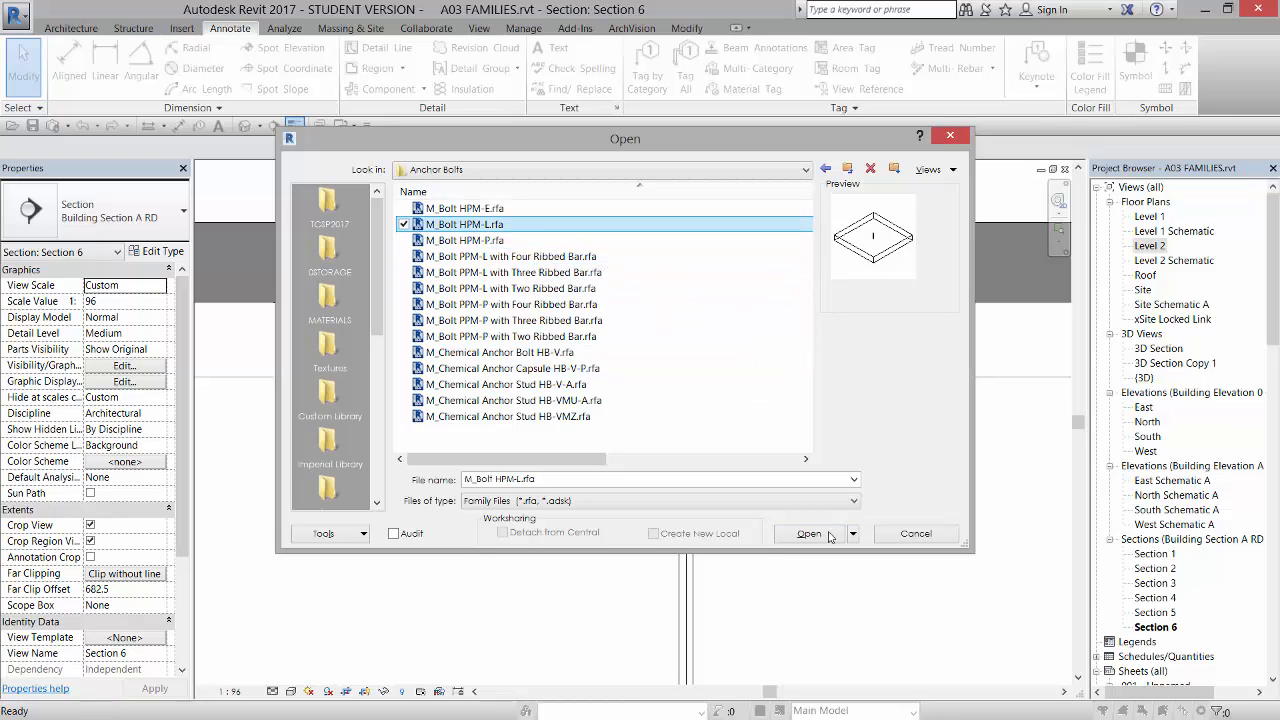
Open the M_Bolt HPM-L family and show its Front elevation from the Project Browser.
{"action": "left_click", "coordinate": [808, 532]}
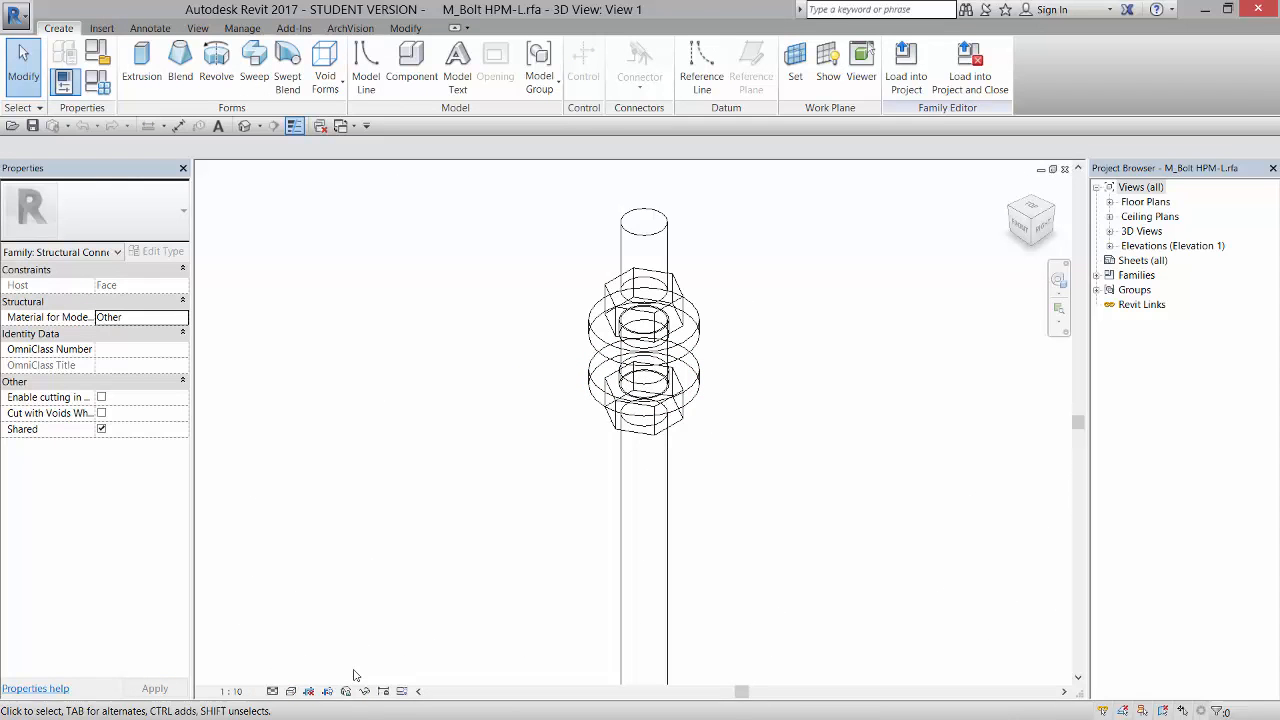
{"action": "left_click", "coordinate": [290, 692]}
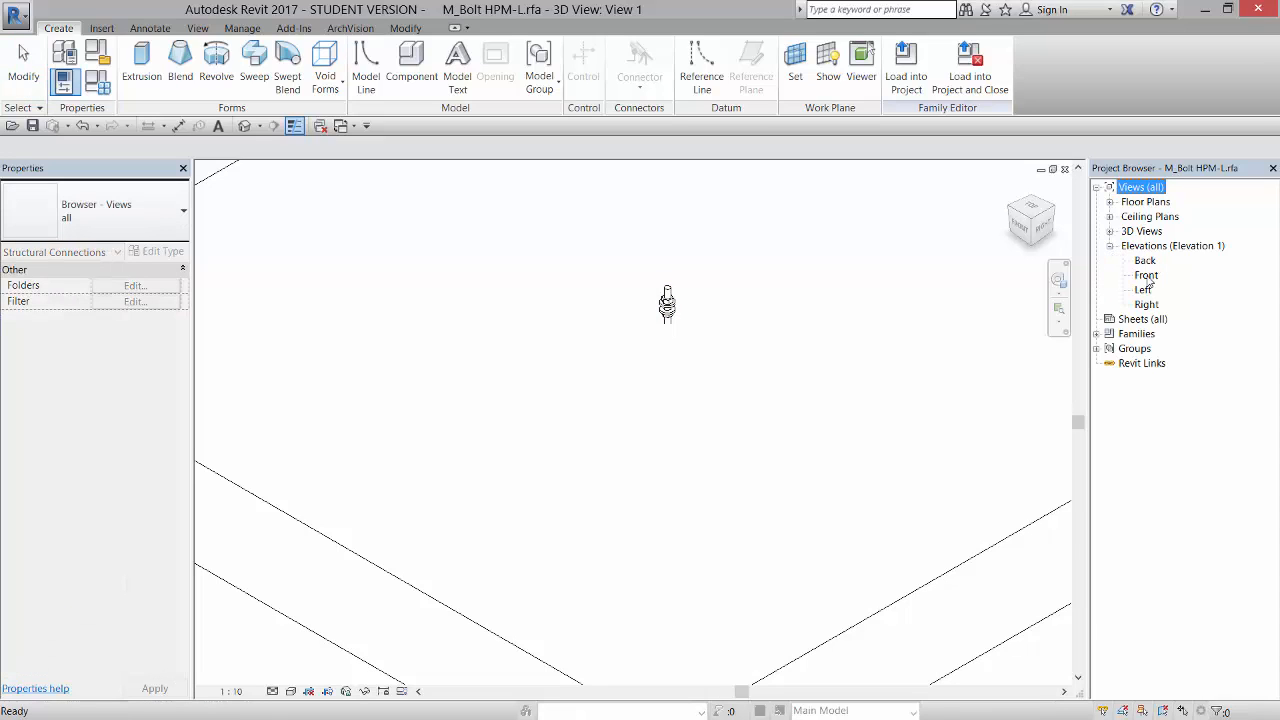
{"action": "double_click", "coordinate": [1144, 276]}
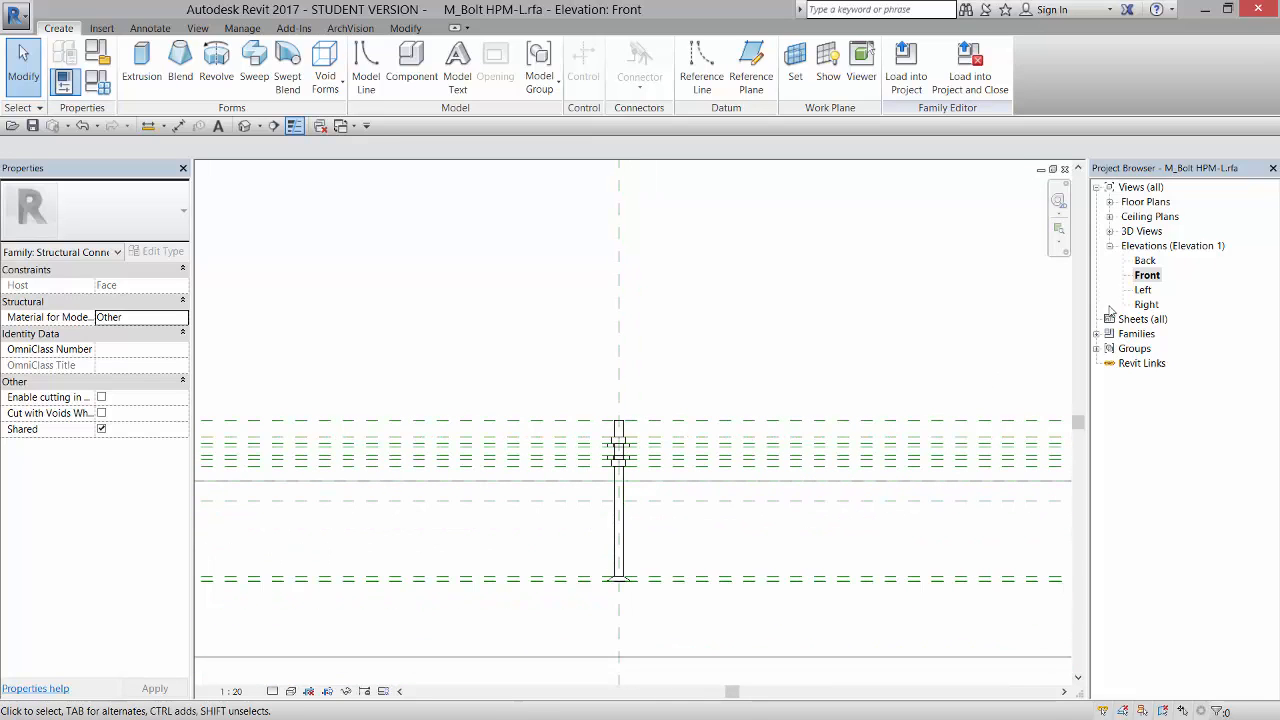
{"action": "mouse_move", "coordinate": [1146, 304]}
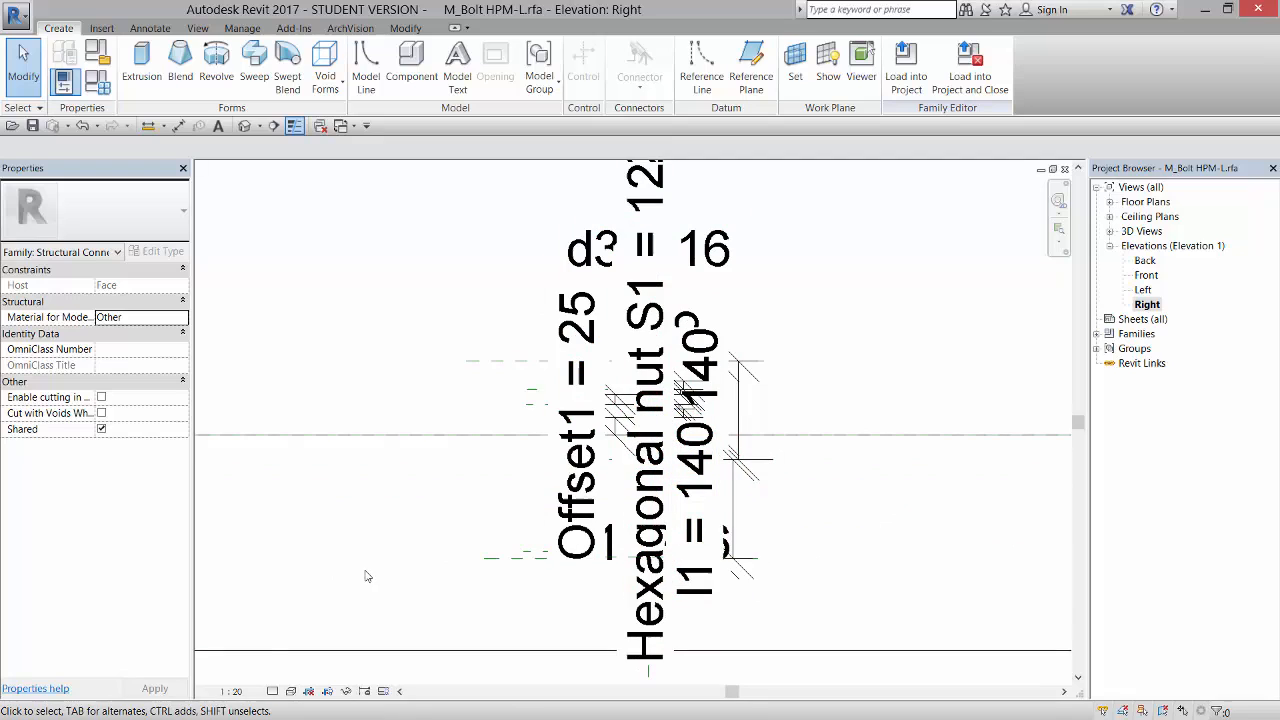
{"action": "mouse_move", "coordinate": [238, 688]}
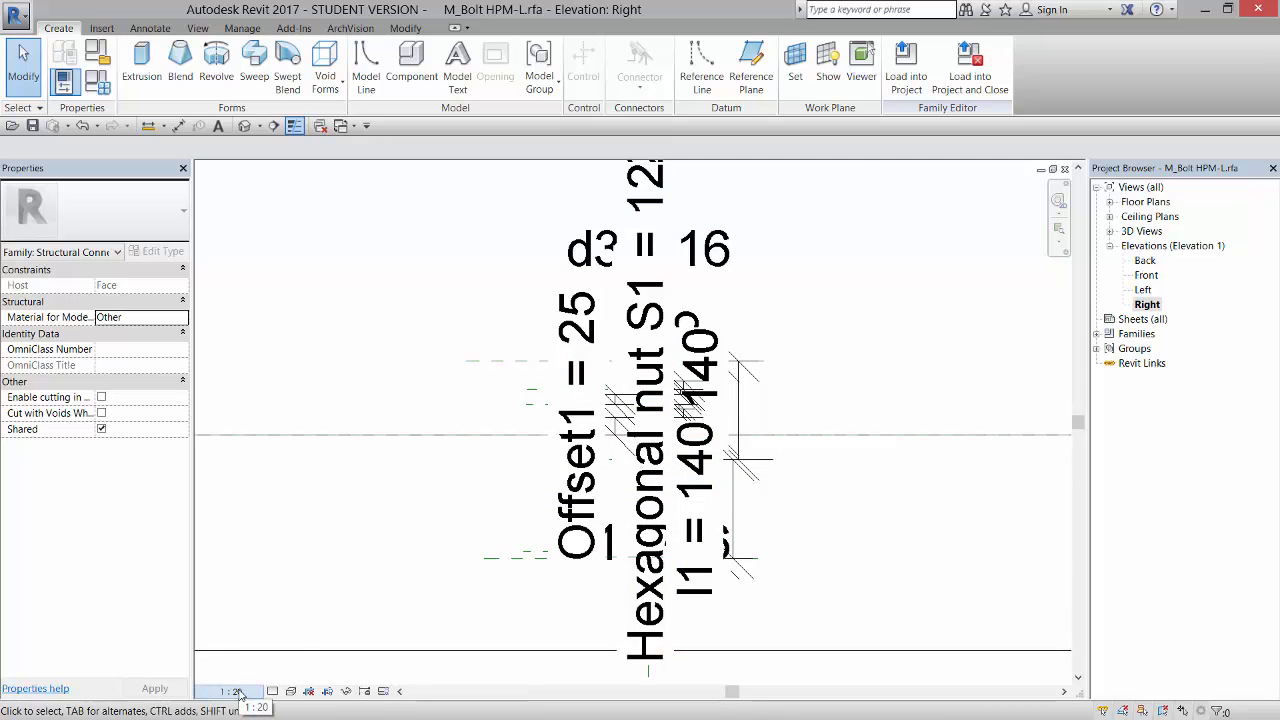
Set the Right elevation's view scale to 1:1 and bring up the Family Types table.
{"action": "left_click", "coordinate": [236, 688]}
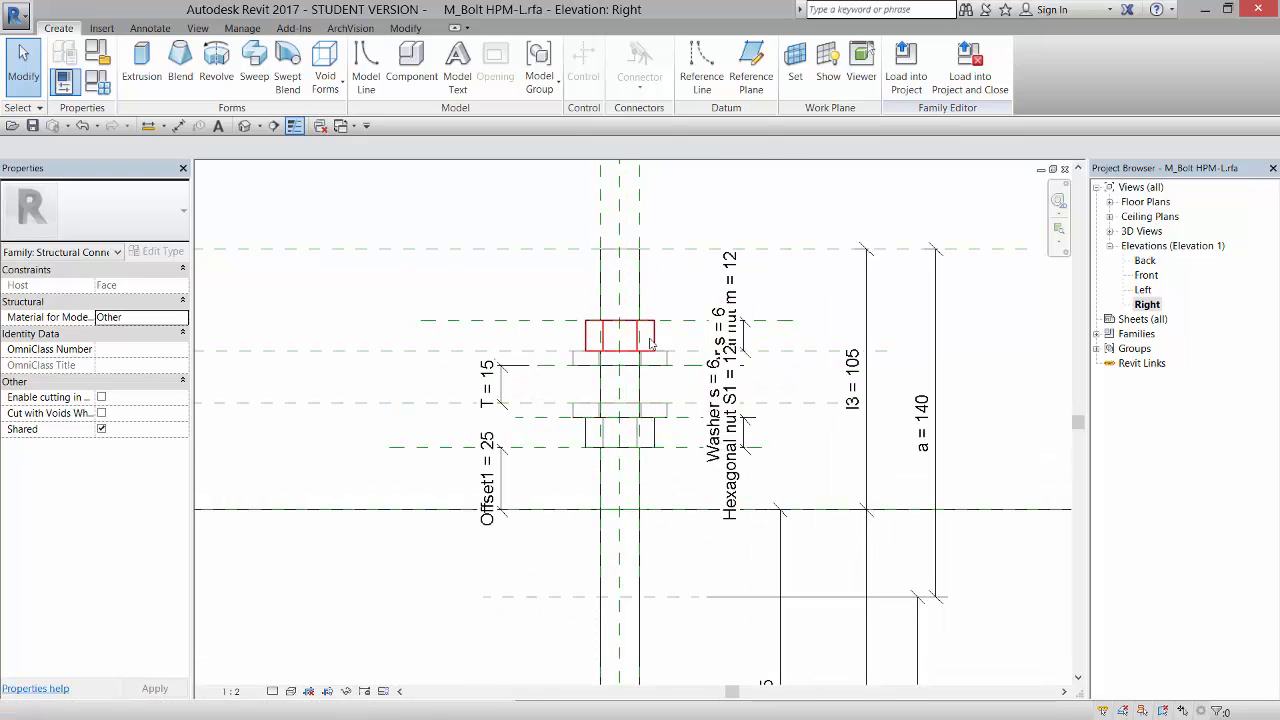
{"action": "left_click", "coordinate": [236, 690]}
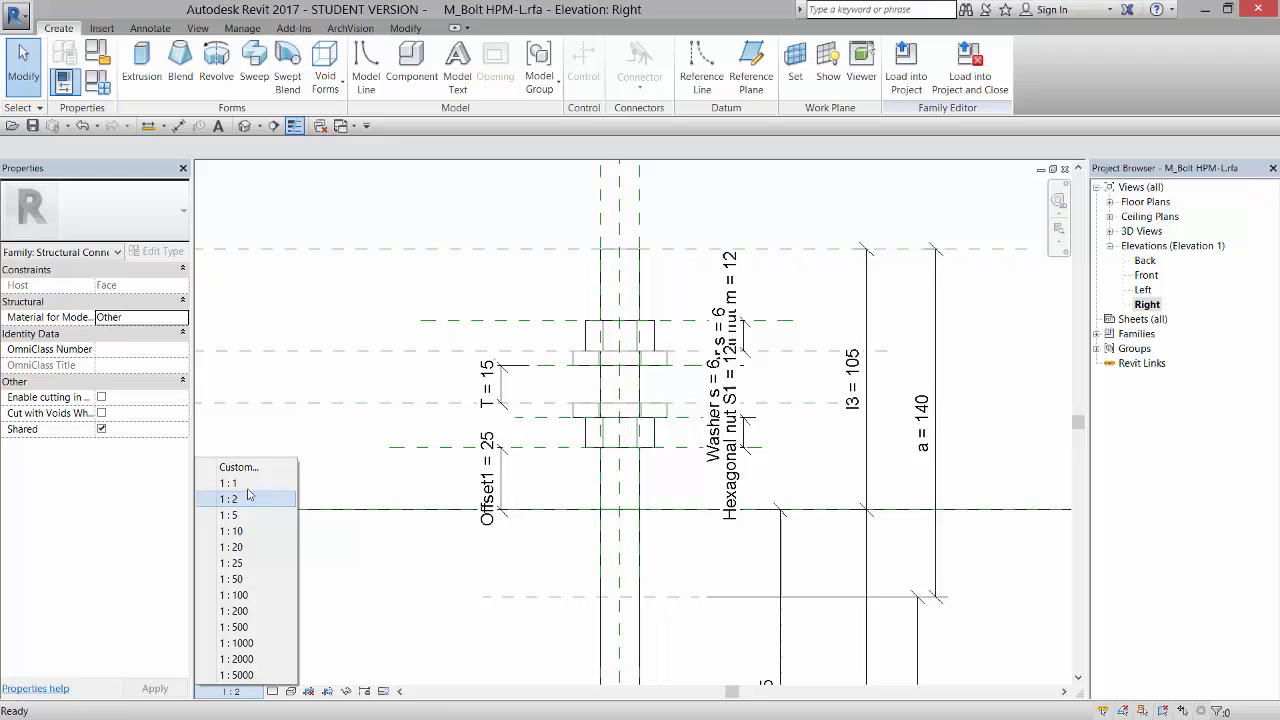
{"action": "left_click", "coordinate": [228, 482]}
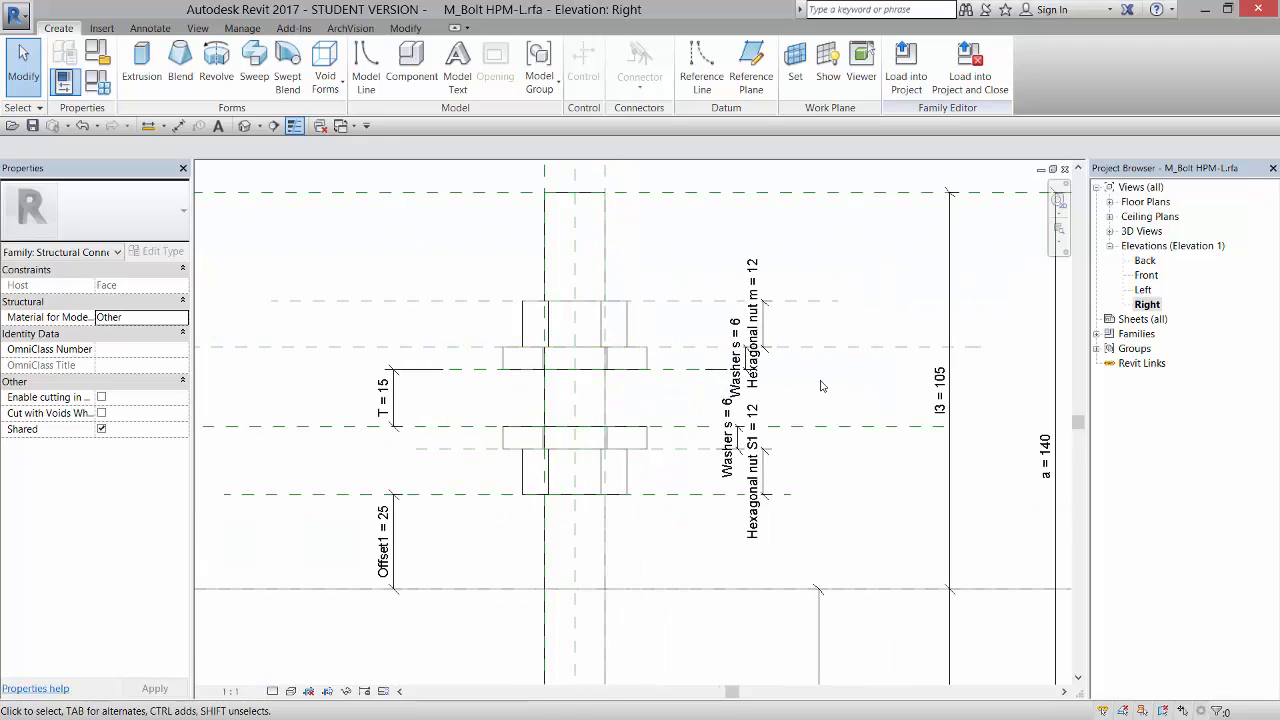
{"action": "left_click", "coordinate": [574, 322]}
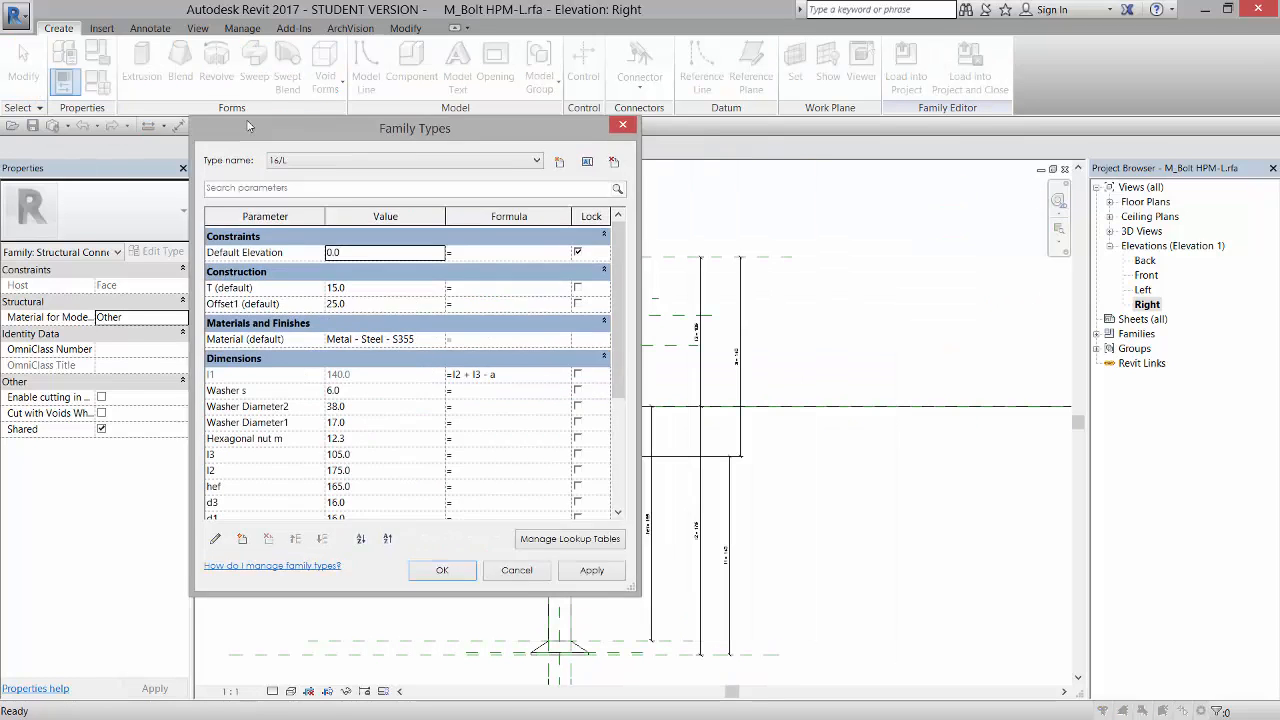
Move the Family Types dialog aside, scroll its dimension parameters, and cancel unchanged.
{"action": "left_click_drag", "start_coordinate": [416, 128], "coordinate": [368, 116]}
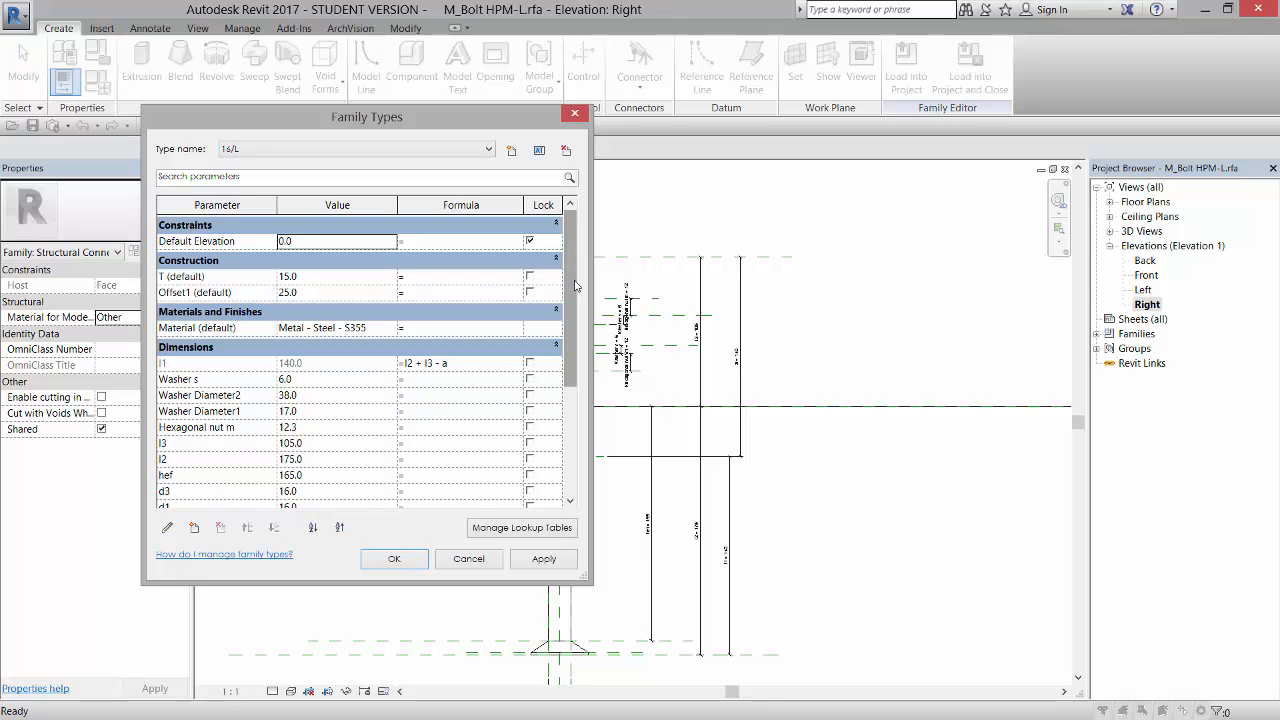
{"action": "scroll", "scroll_direction": "down", "scroll_amount": 3}
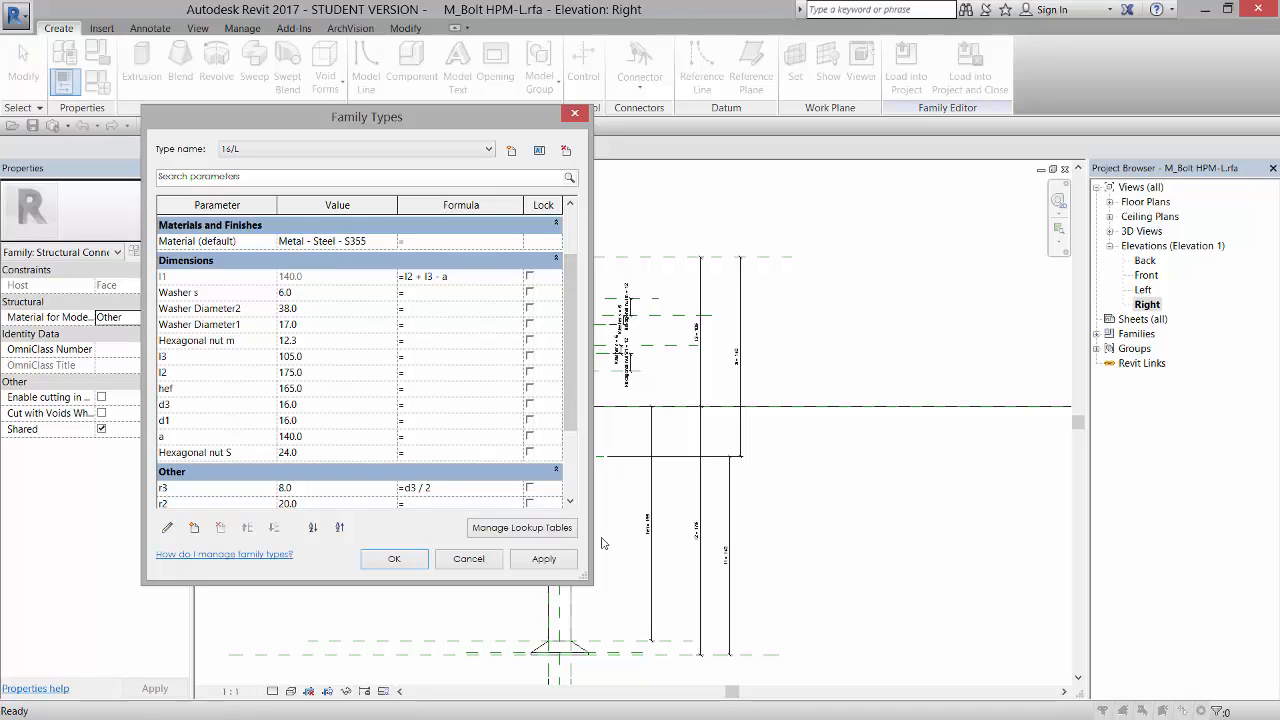
{"action": "mouse_move", "coordinate": [468, 560]}
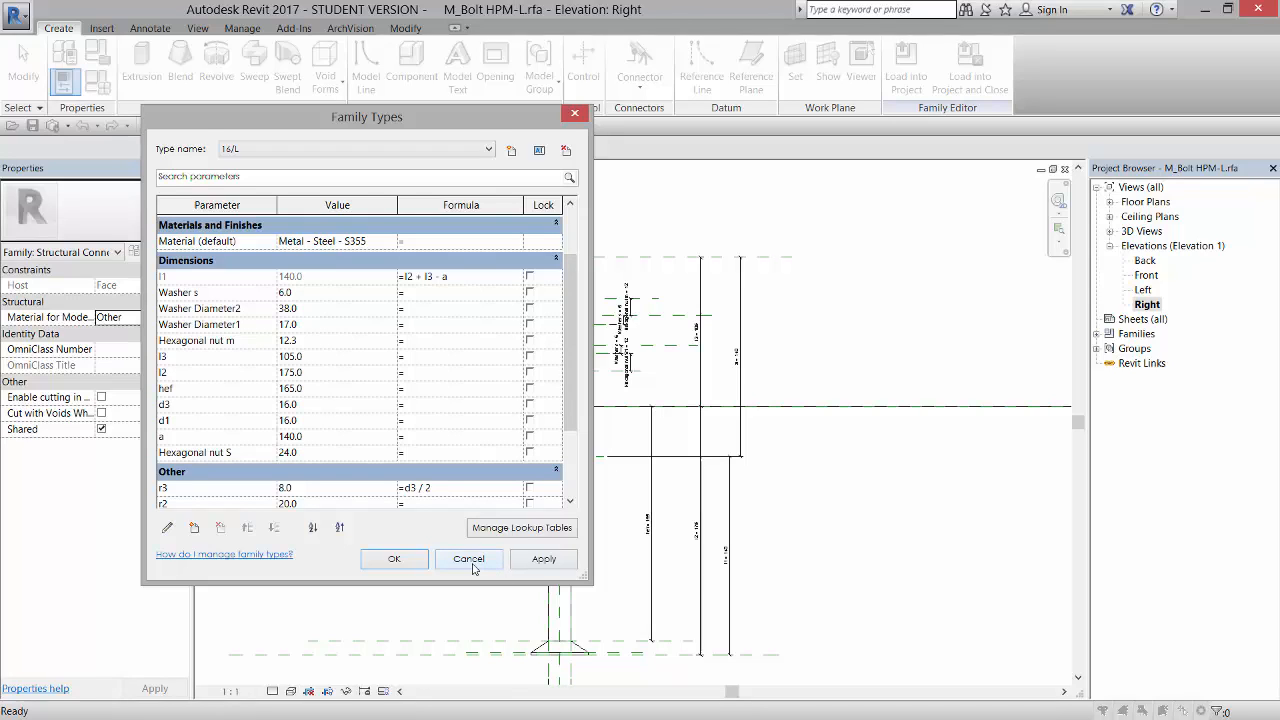
{"action": "mouse_move", "coordinate": [470, 564]}
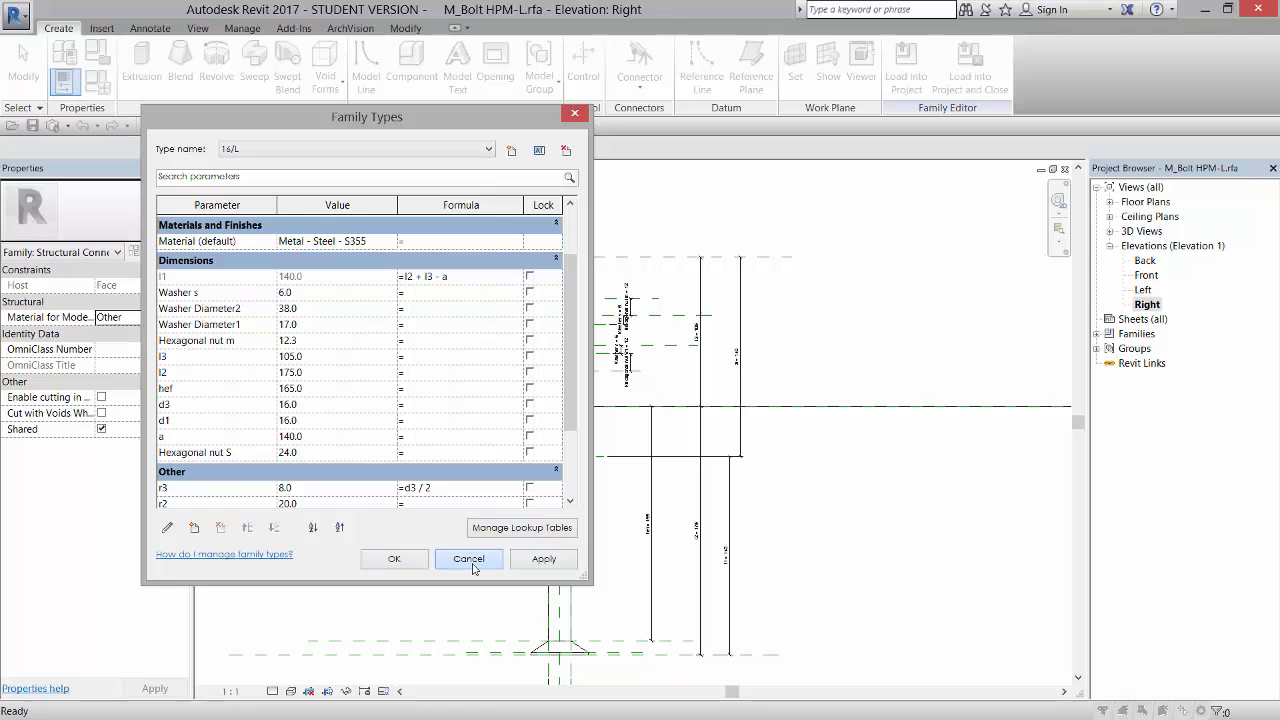
{"action": "left_click", "coordinate": [468, 560]}
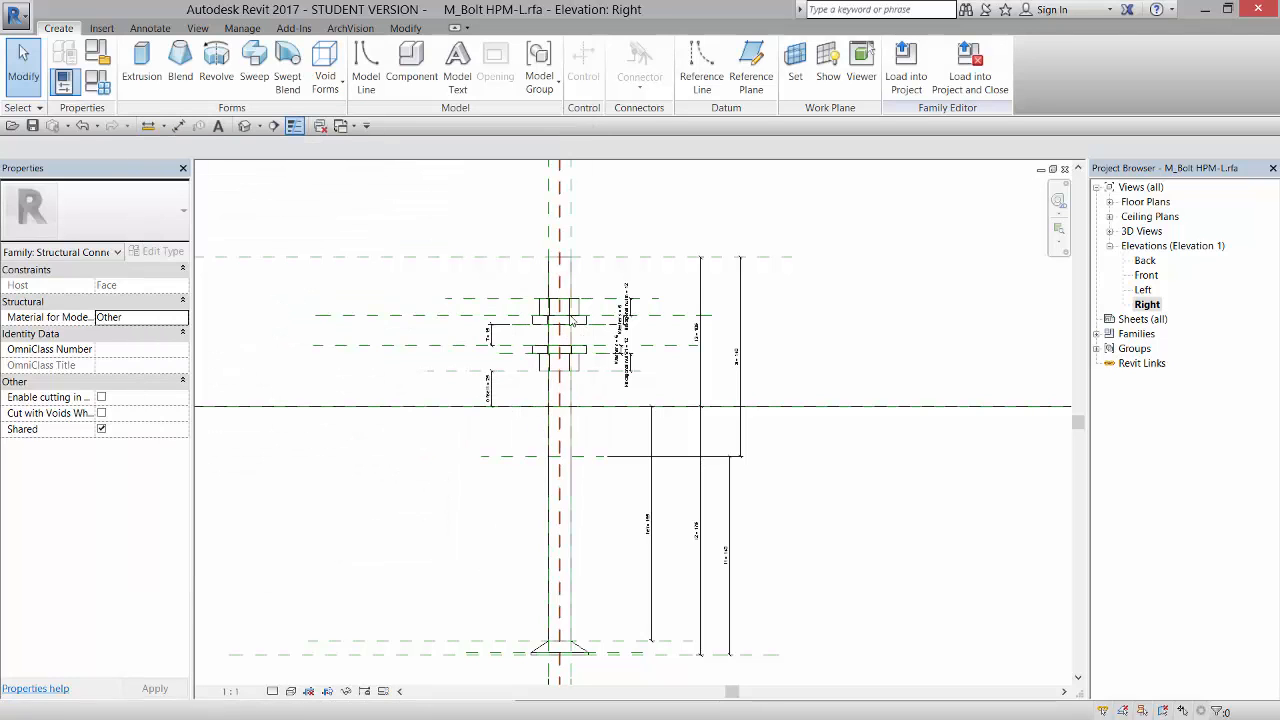
Select the hexagonal nut extrusion in the Ref. Level floor plan.
{"action": "left_click", "coordinate": [556, 350]}
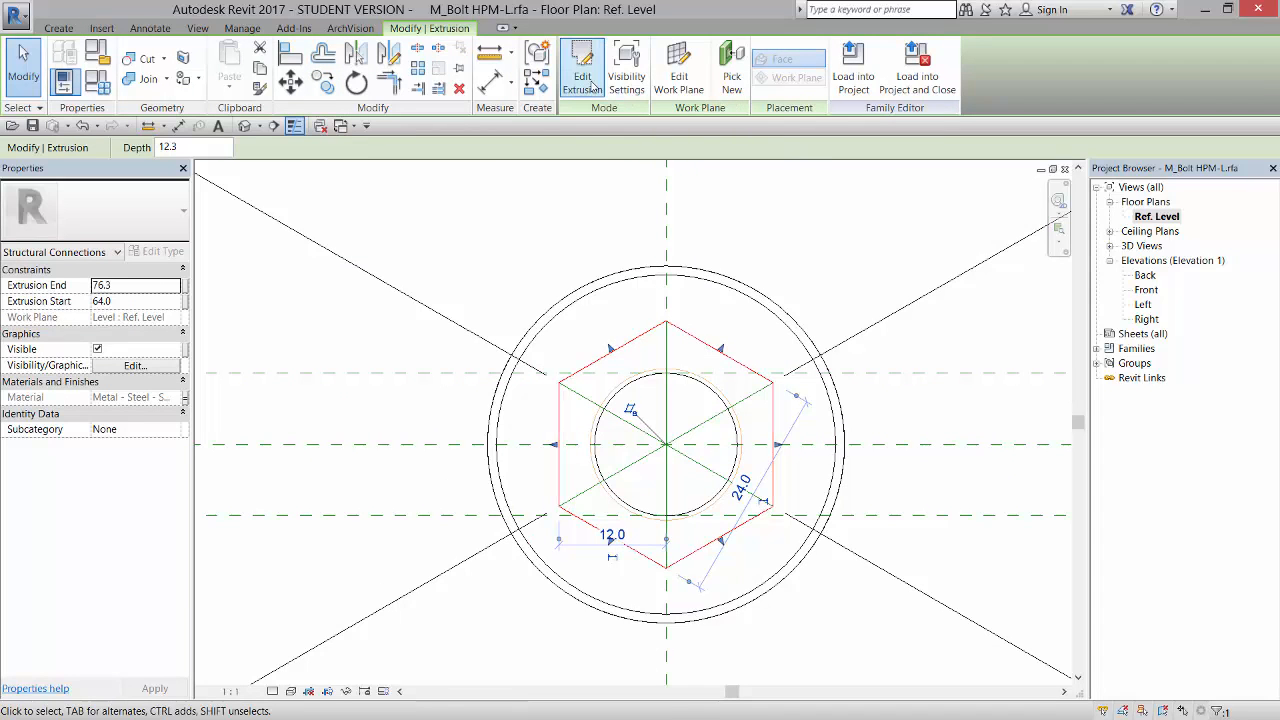
Enter Edit Extrusion to see the hexagon sketch's Hexagonal nut S1 = 12 dimensions.
{"action": "left_click", "coordinate": [580, 64]}
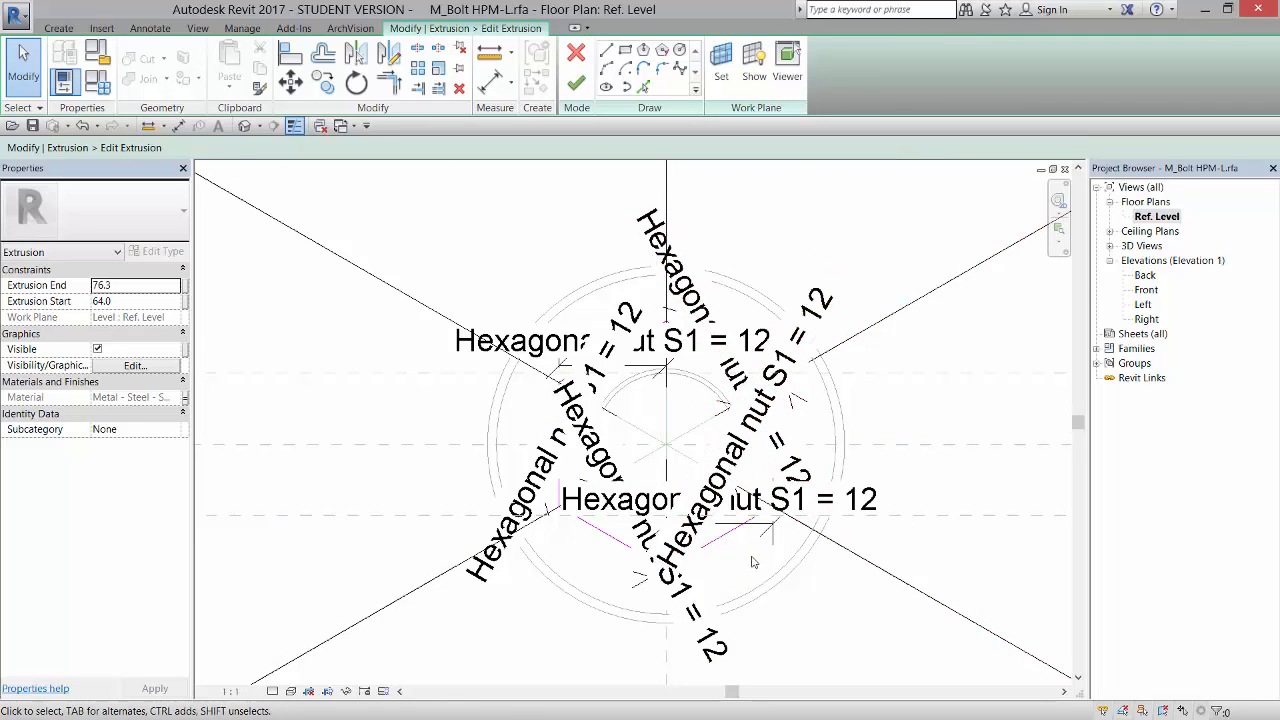
{"action": "mouse_move", "coordinate": [716, 520]}
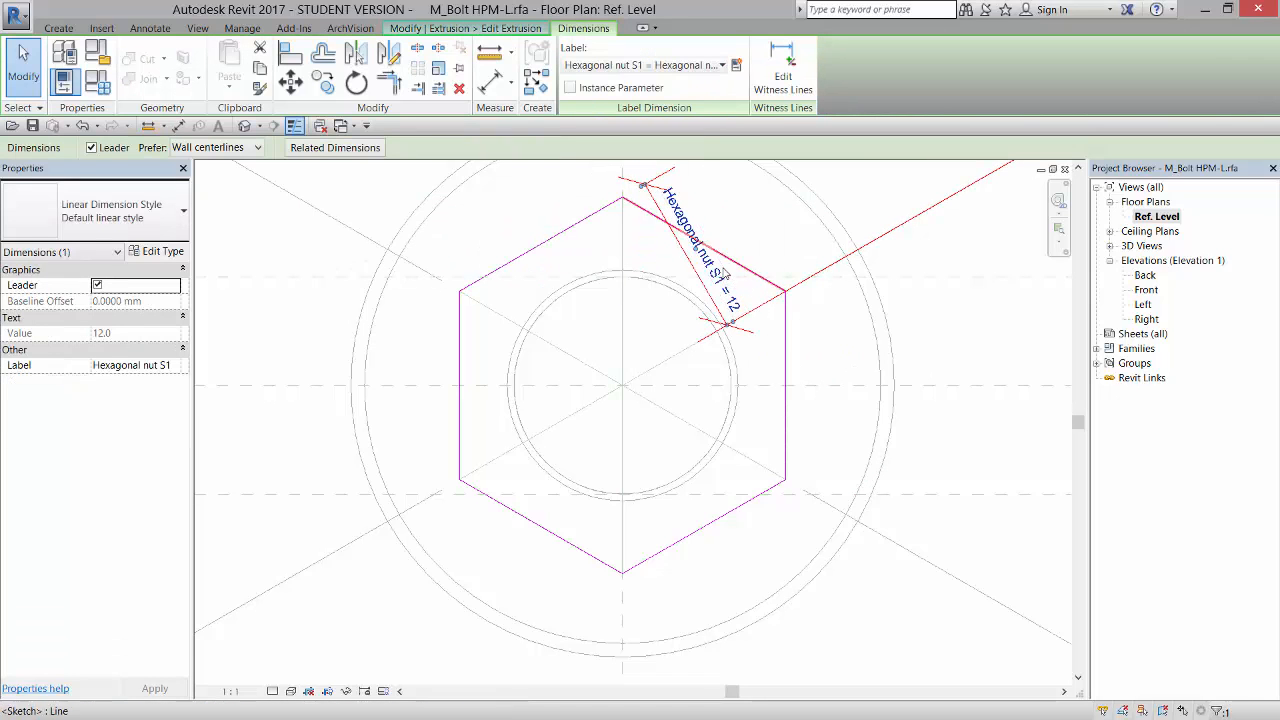
{"action": "left_click", "coordinate": [690, 260]}
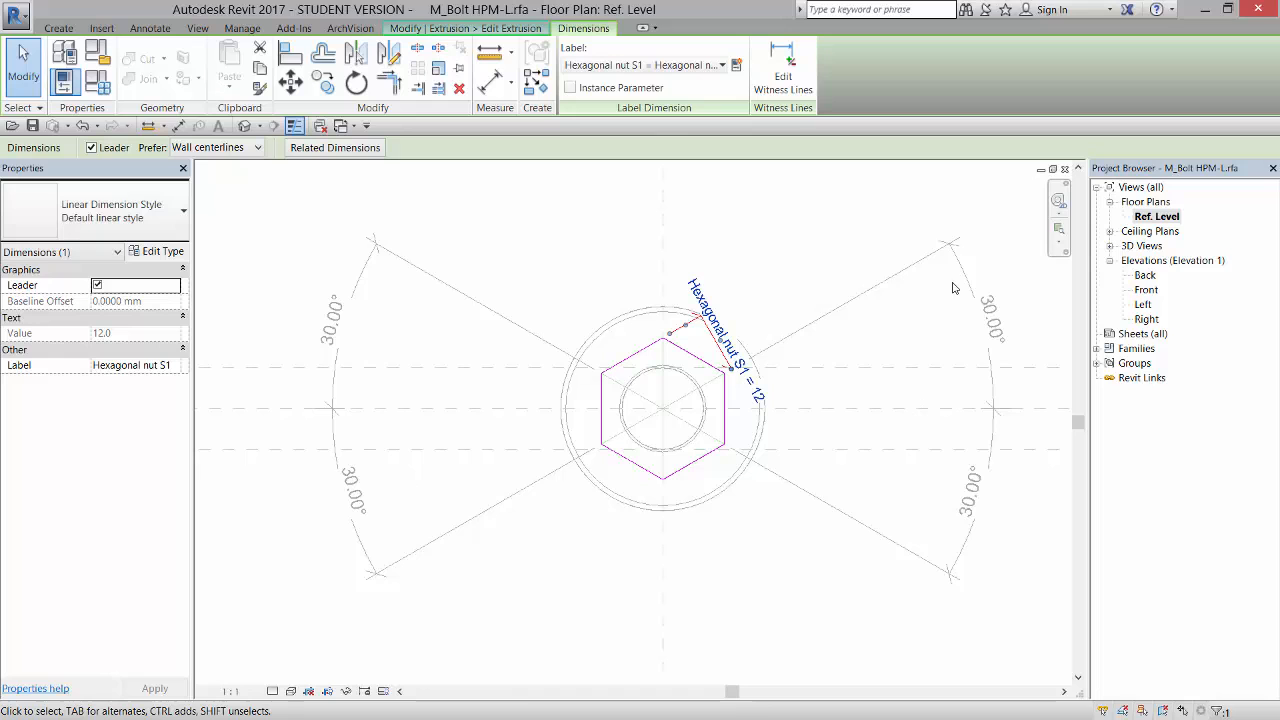
{"action": "mouse_move", "coordinate": [484, 396]}
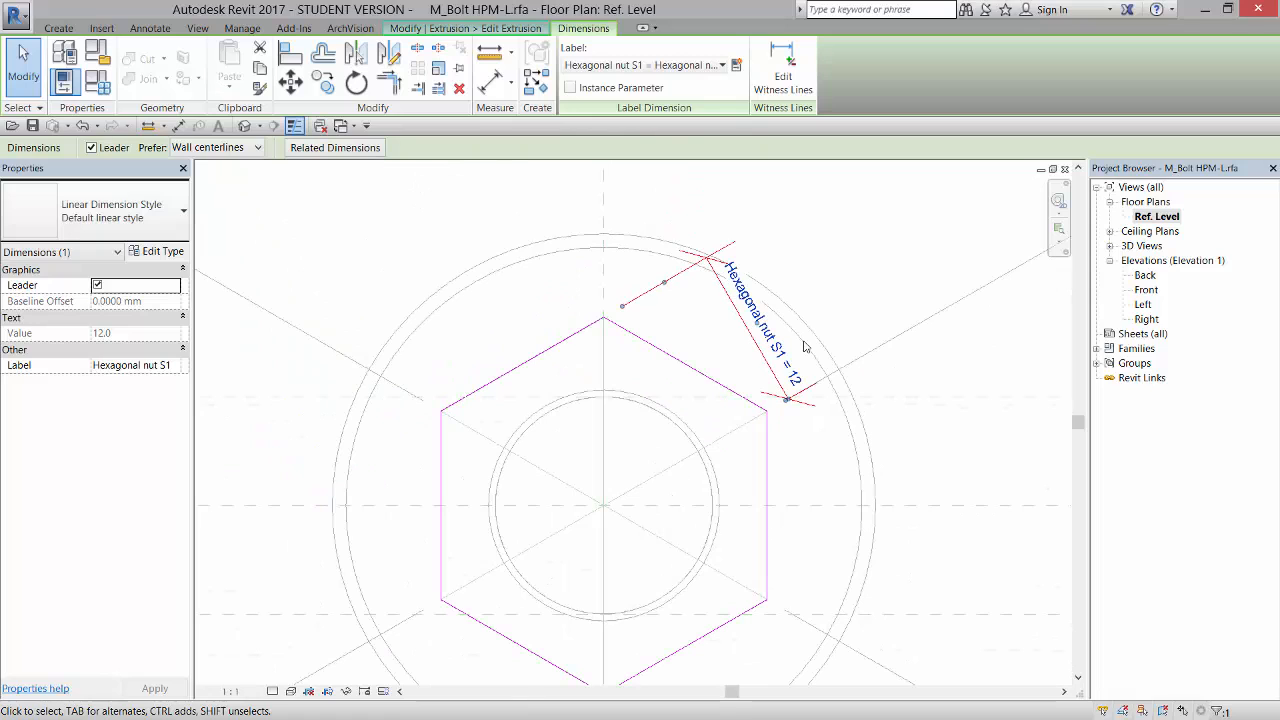
{"action": "mouse_move", "coordinate": [684, 338]}
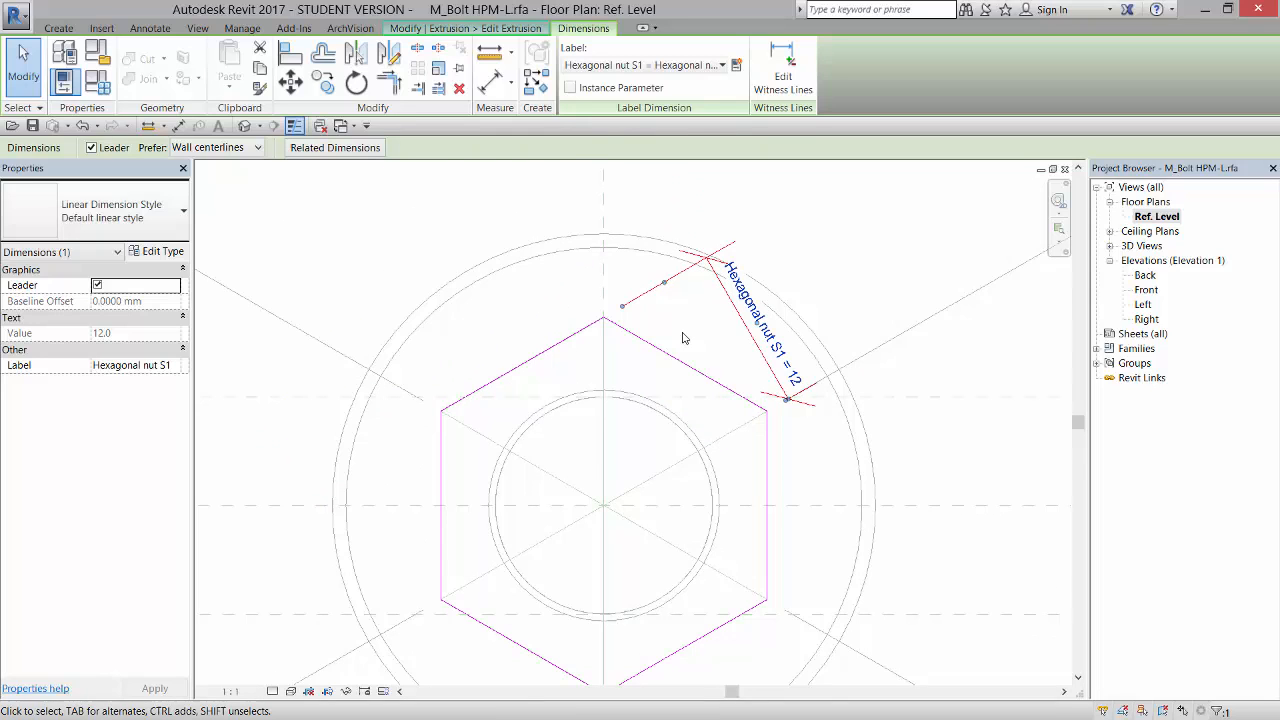